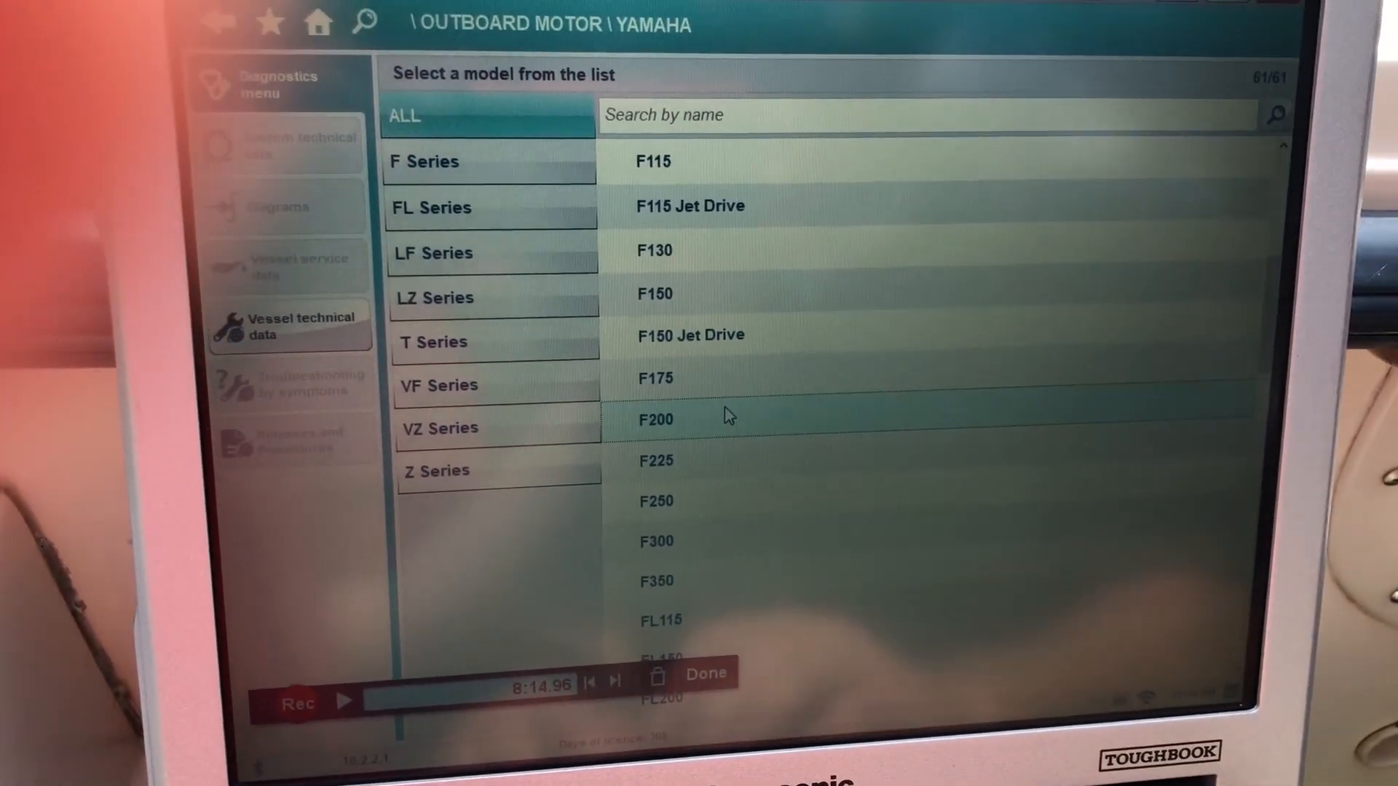
# Choose the Yamaha F200 outboard model and its ECM EFI engine control system.
pyautogui.click(655, 420)
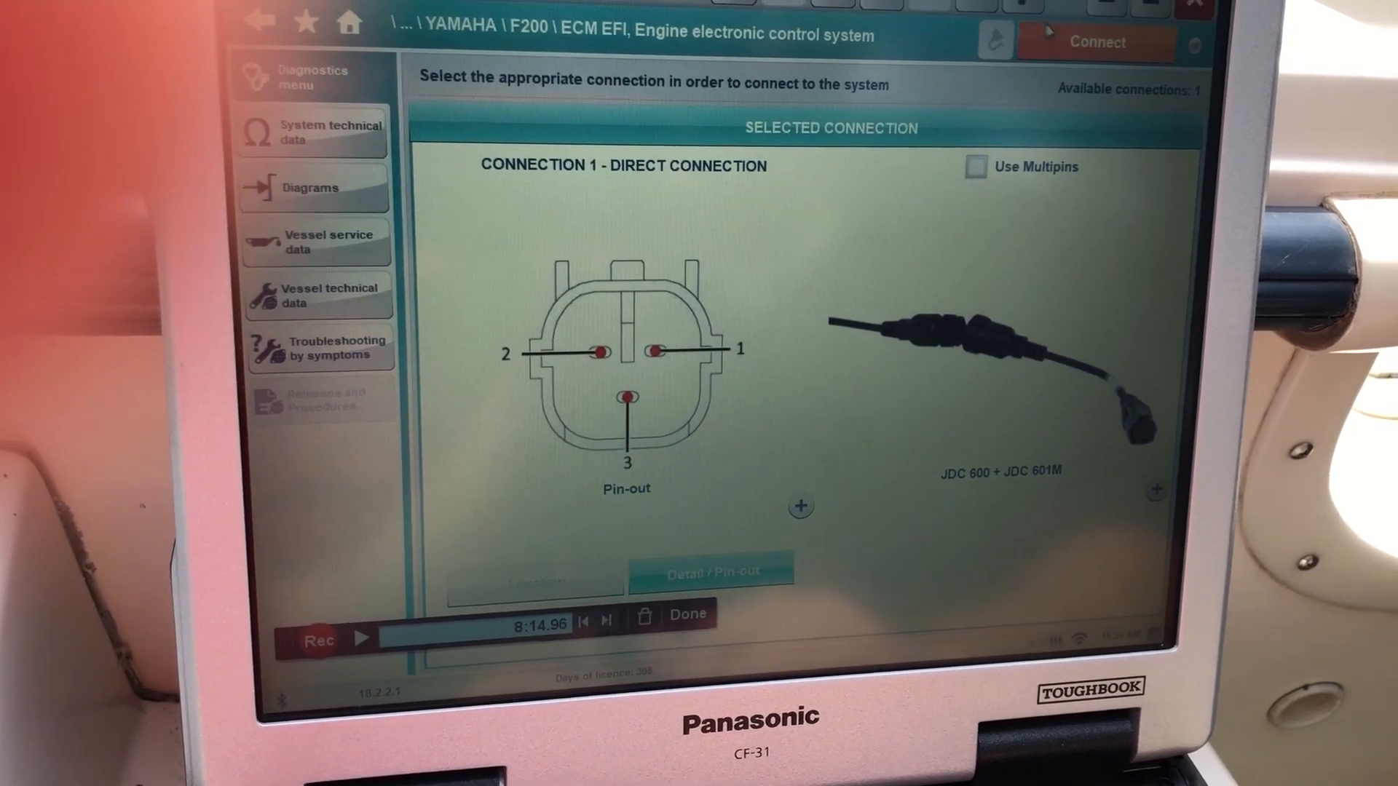
# Connect to the F200 engine control unit to show its identification and diagnostic actions.
pyautogui.click(1096, 41)
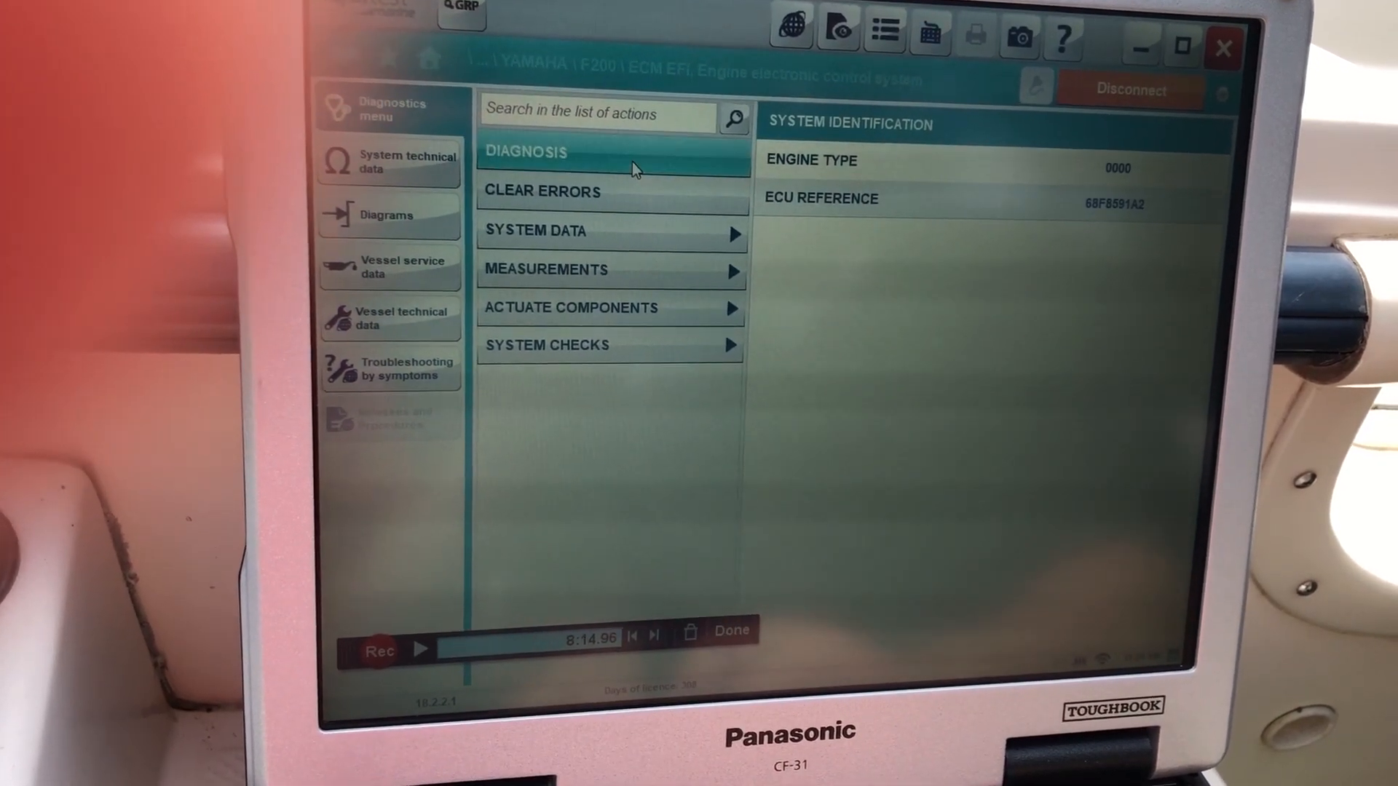
# Read the stored fault codes and bring up troubleshooting for fault 19, battery voltage out of range.
pyautogui.click(524, 151)
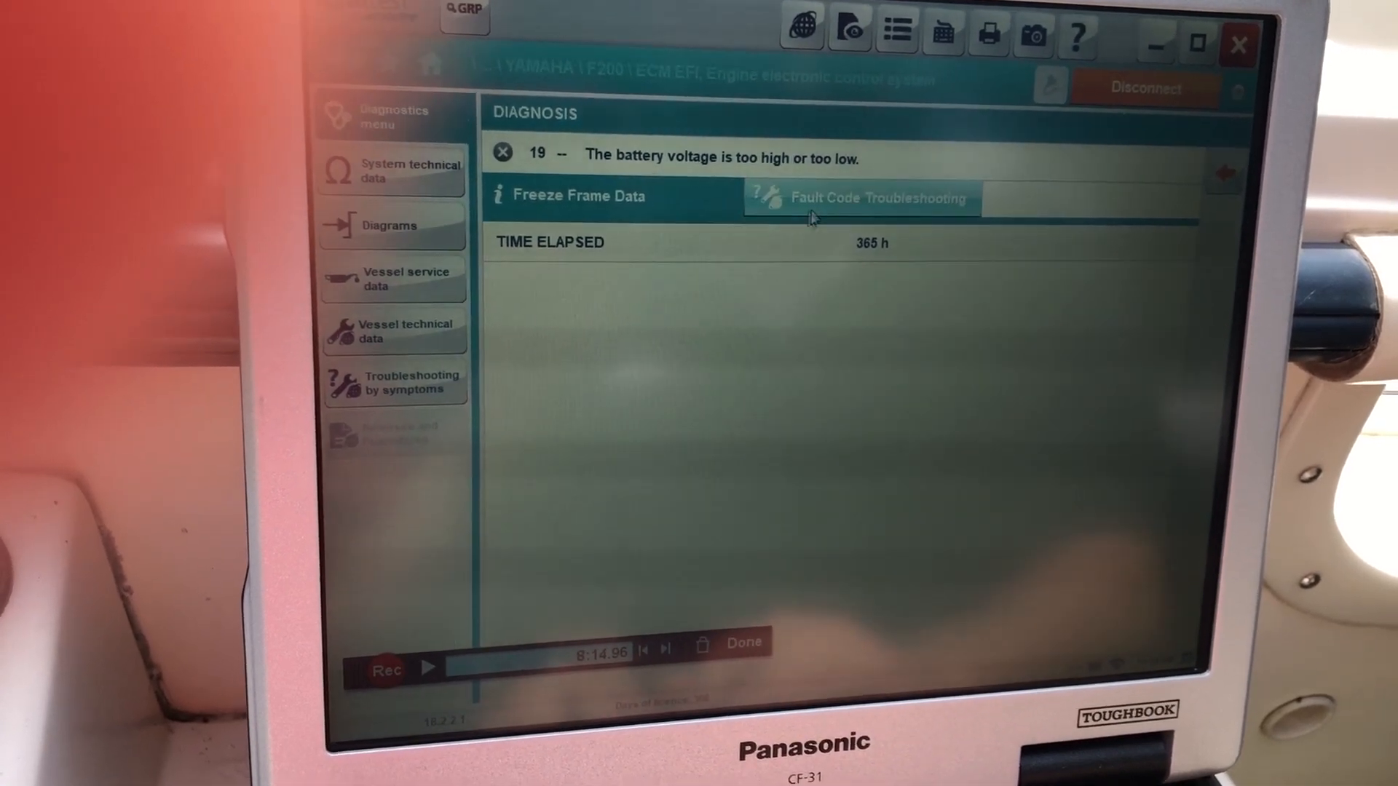
pyautogui.click(856, 195)
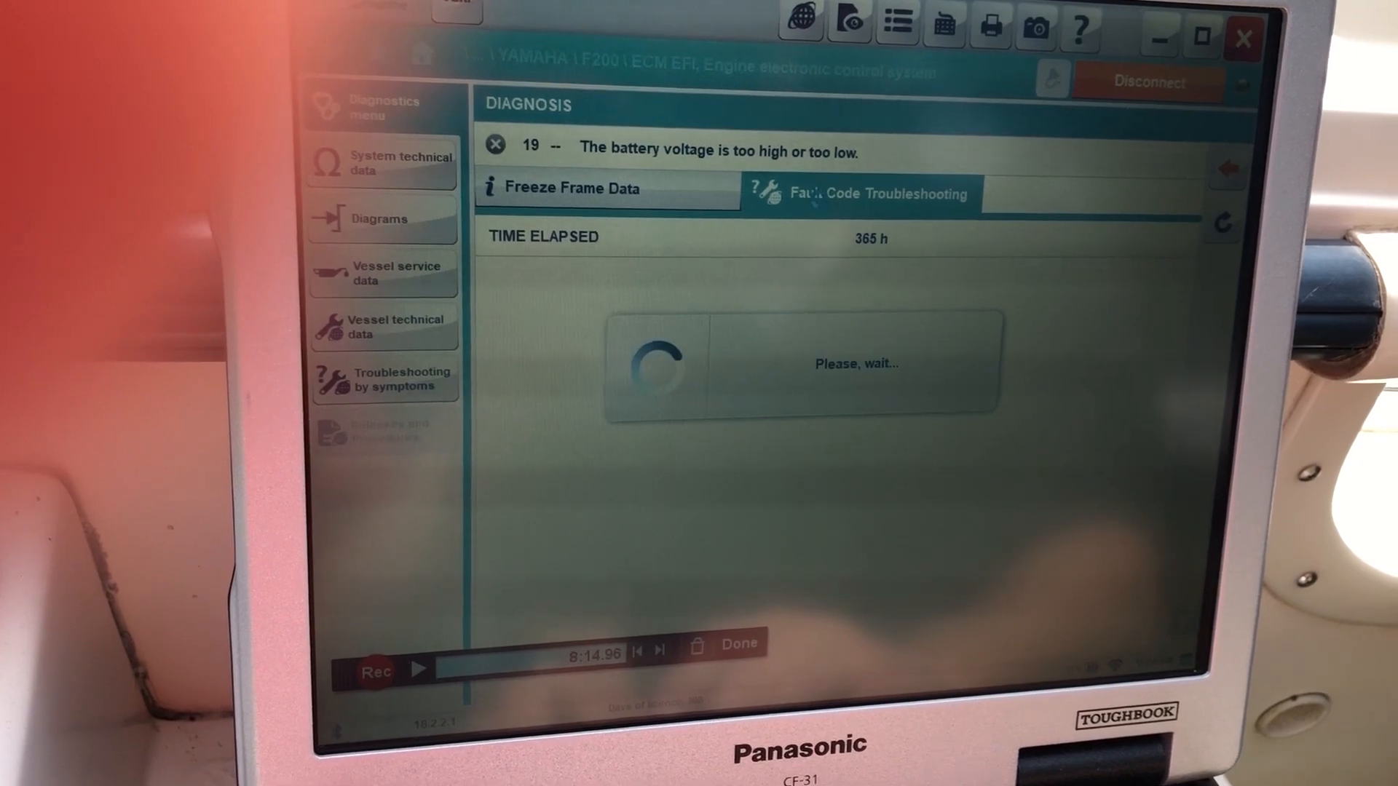
pyautogui.click(878, 194)
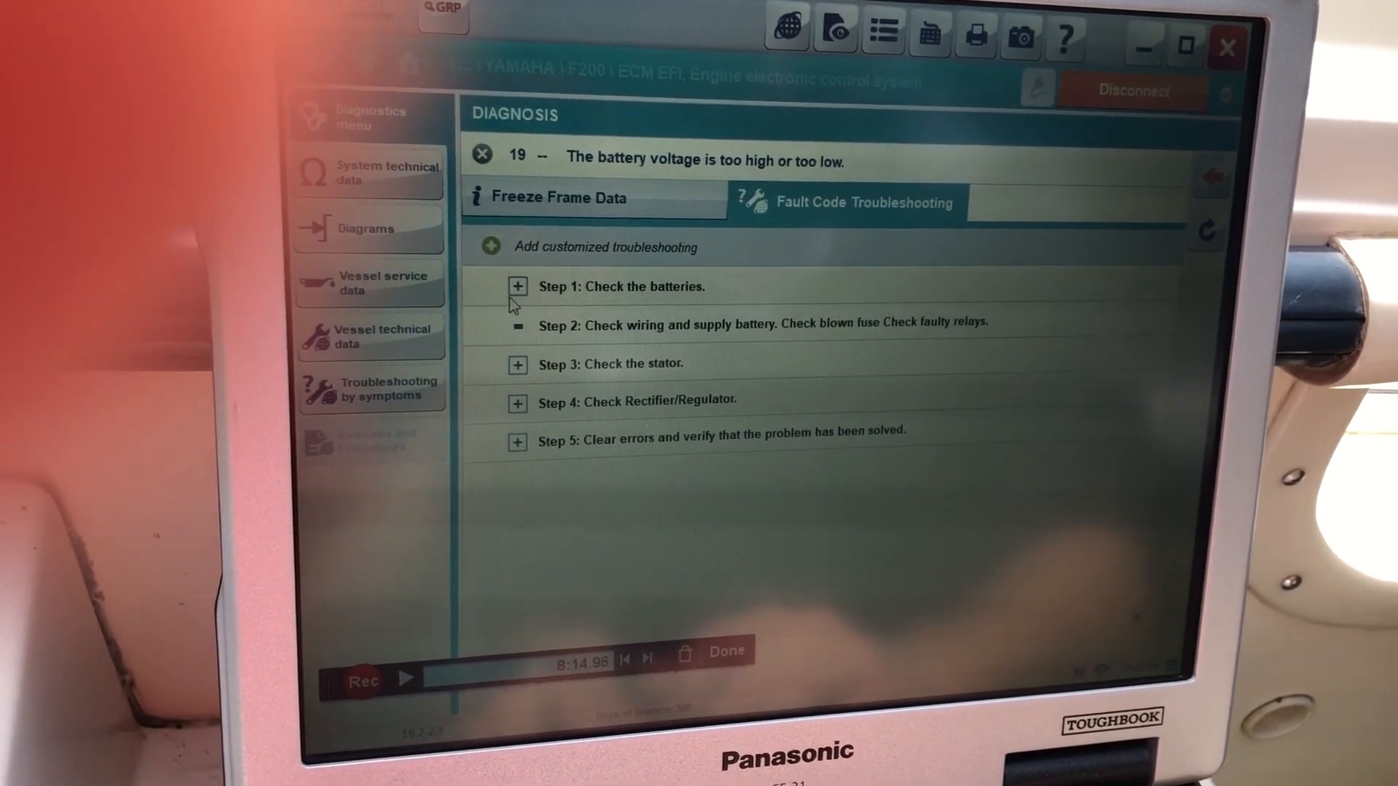
# Expand the battery-check and stator-check steps and review the stator diagrams.
pyautogui.click(517, 286)
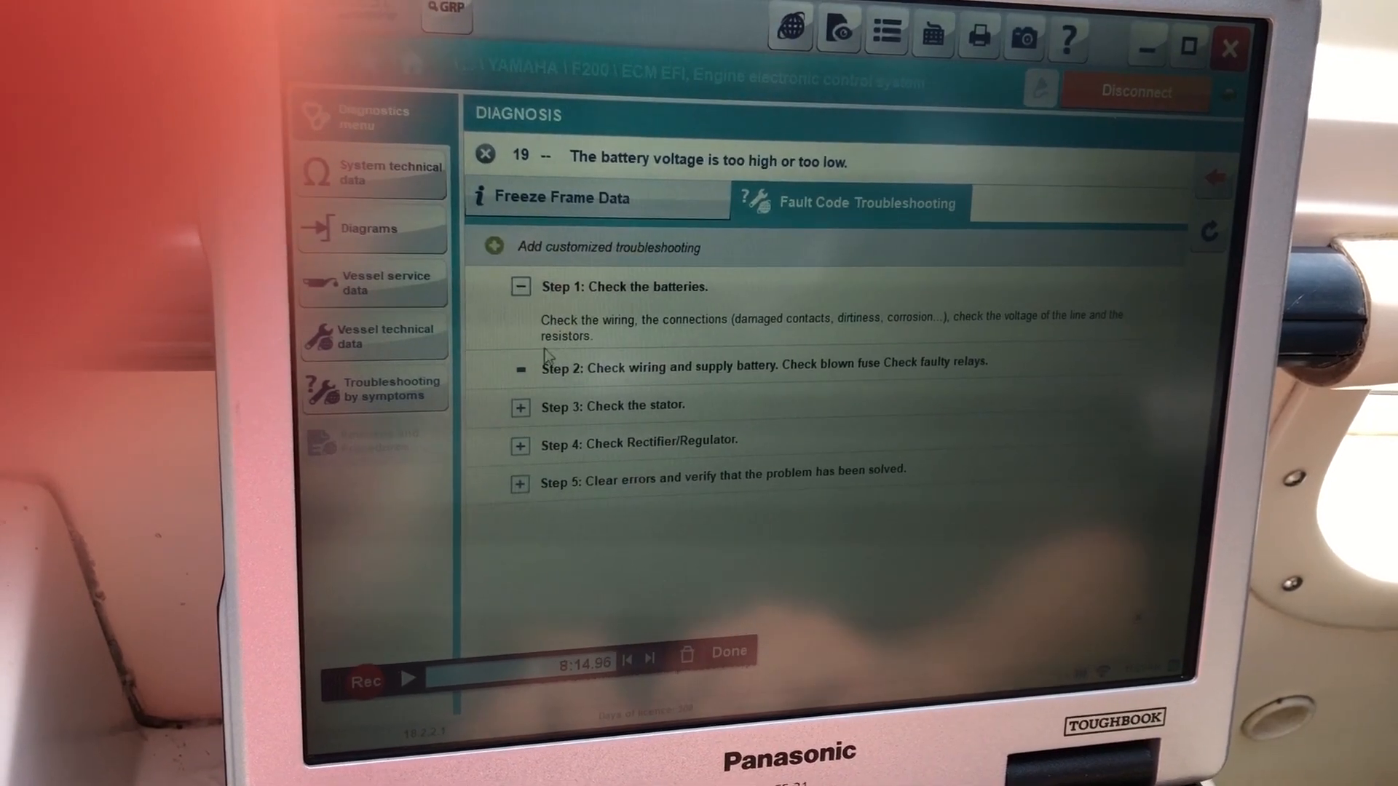
pyautogui.click(519, 406)
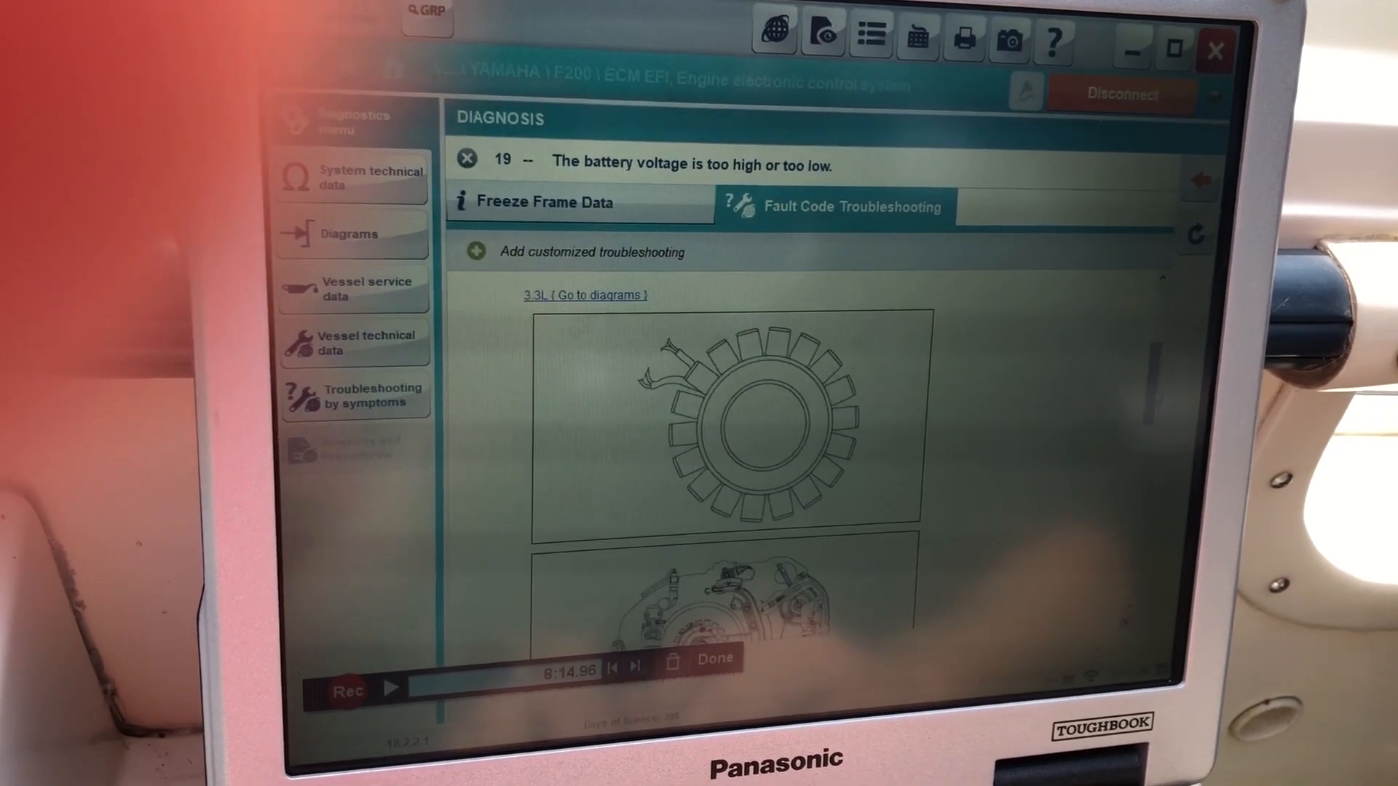
pyautogui.scroll(-3)
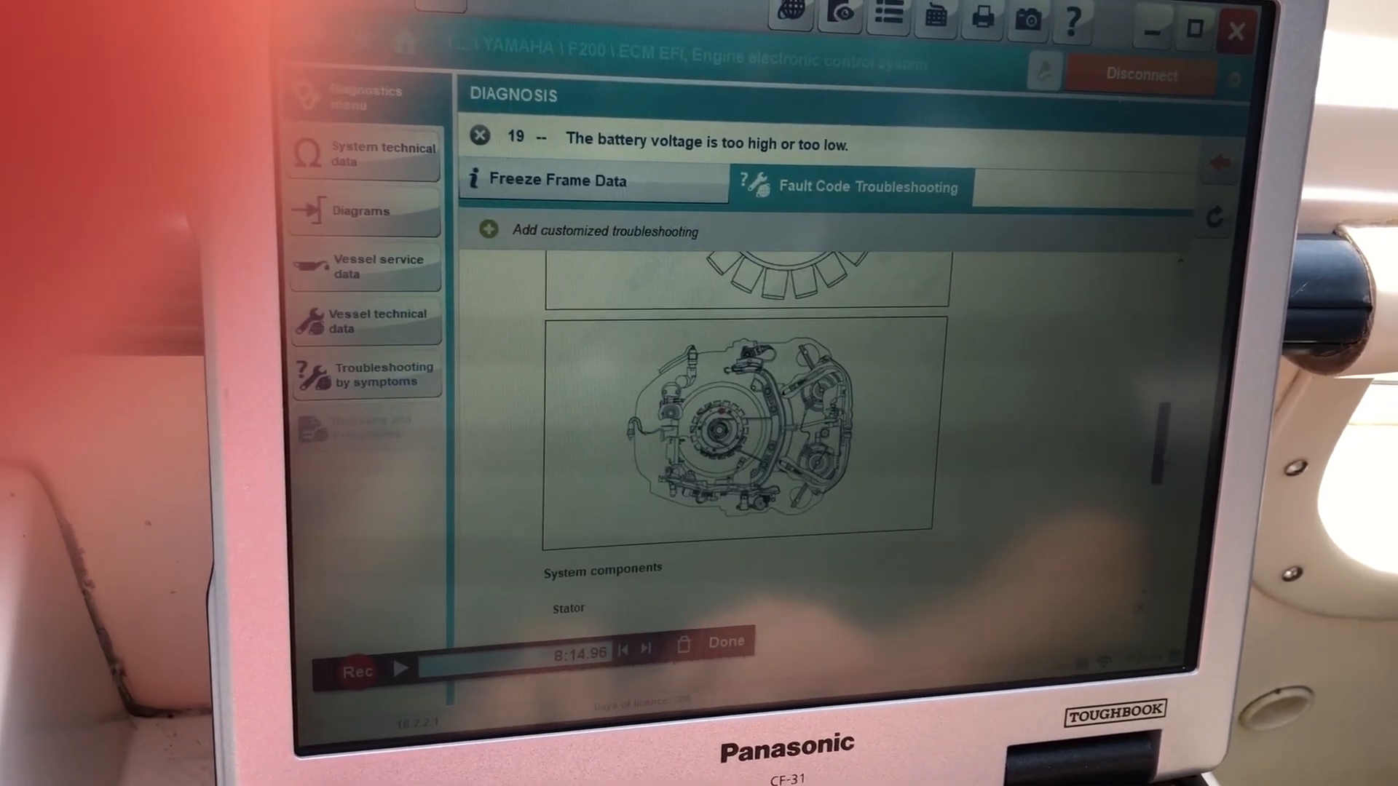
pyautogui.scroll(-3)
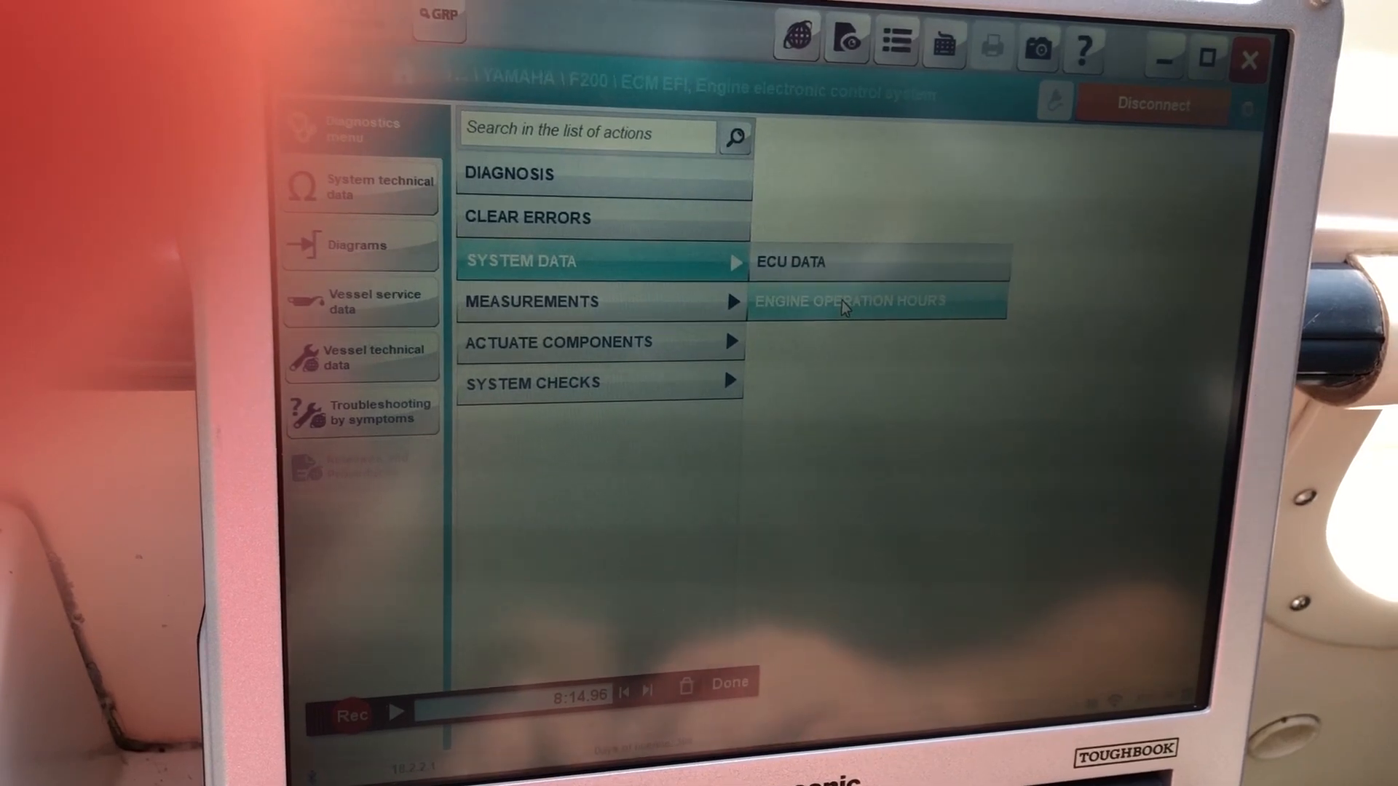
# View the engine operation hours in System Data, then return to the ECU data options.
pyautogui.click(856, 301)
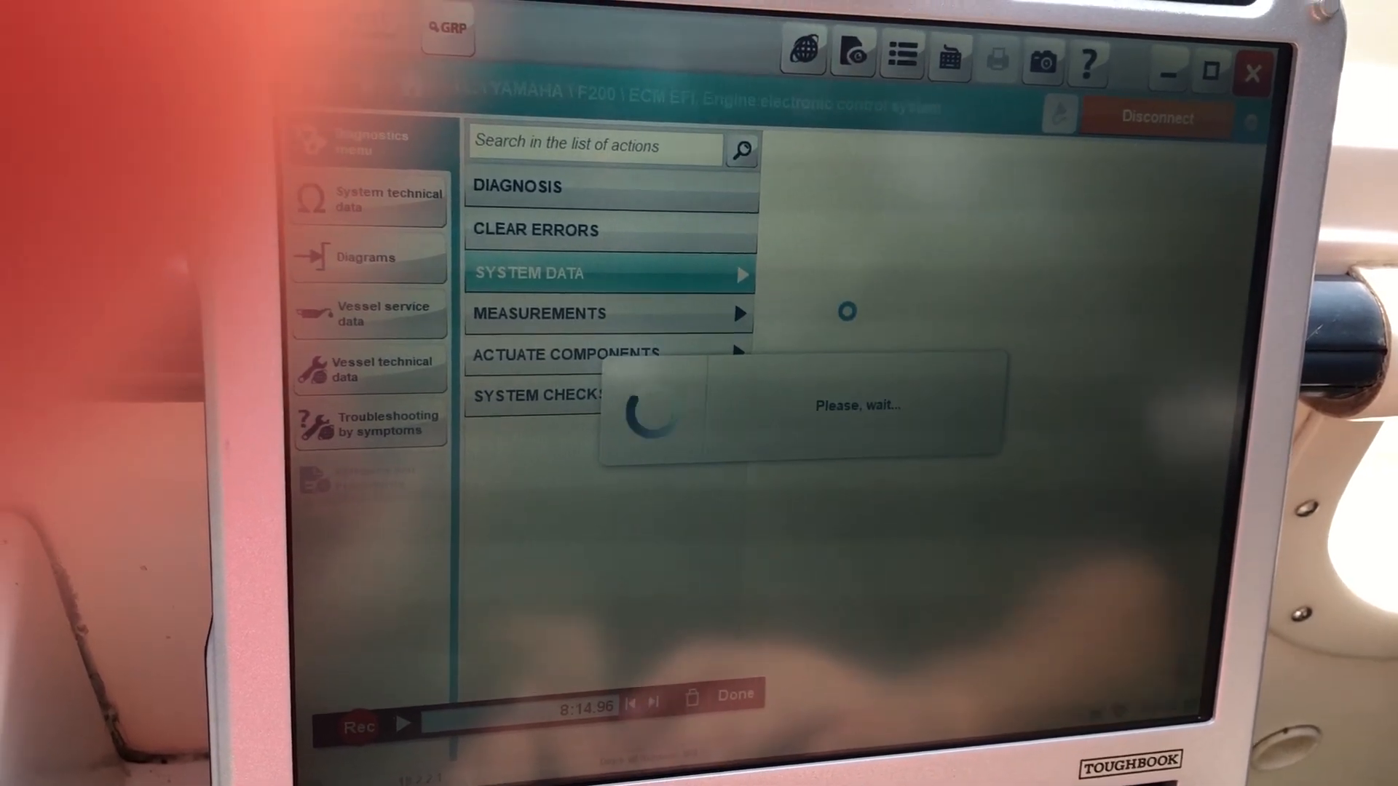
pyautogui.click(528, 273)
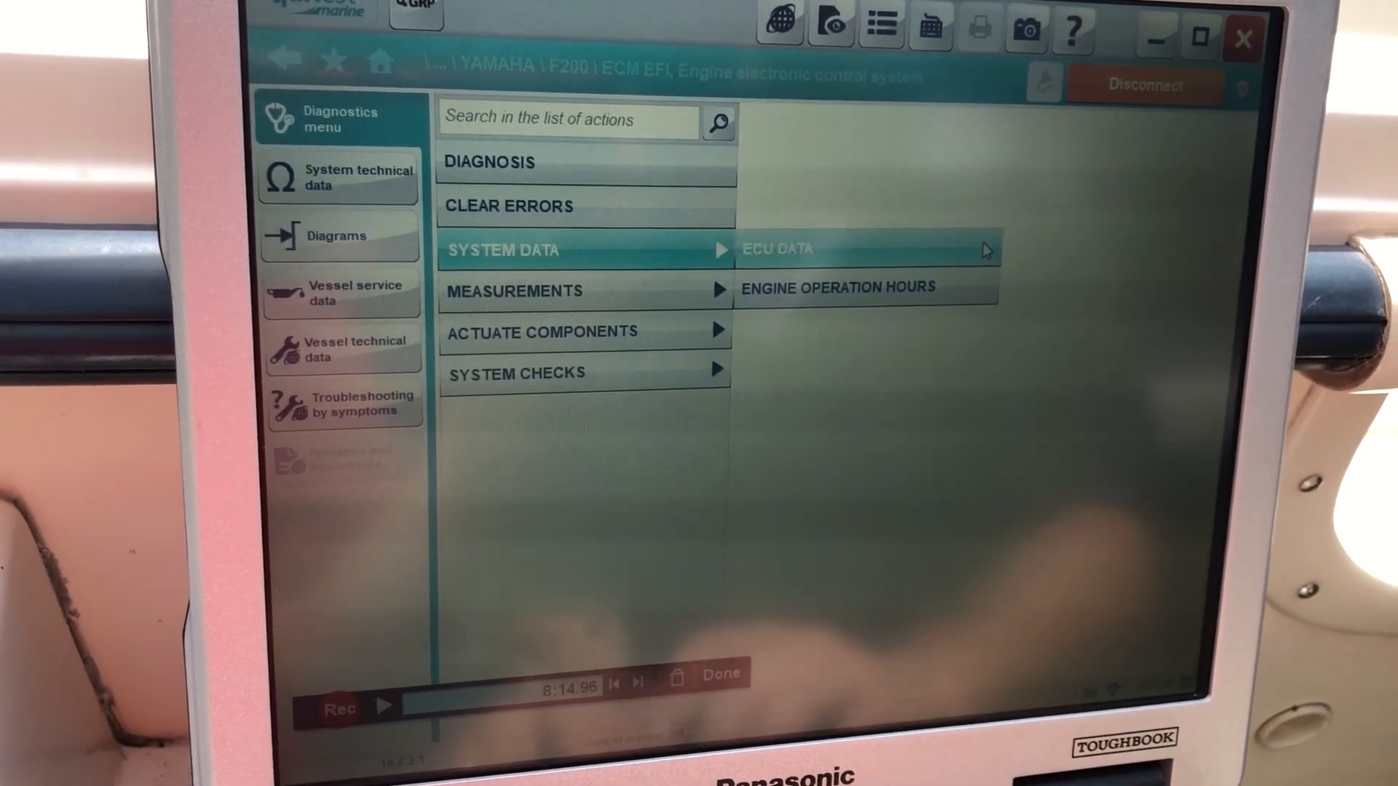
# Select all 29 available measurements for live display.
pyautogui.click(513, 291)
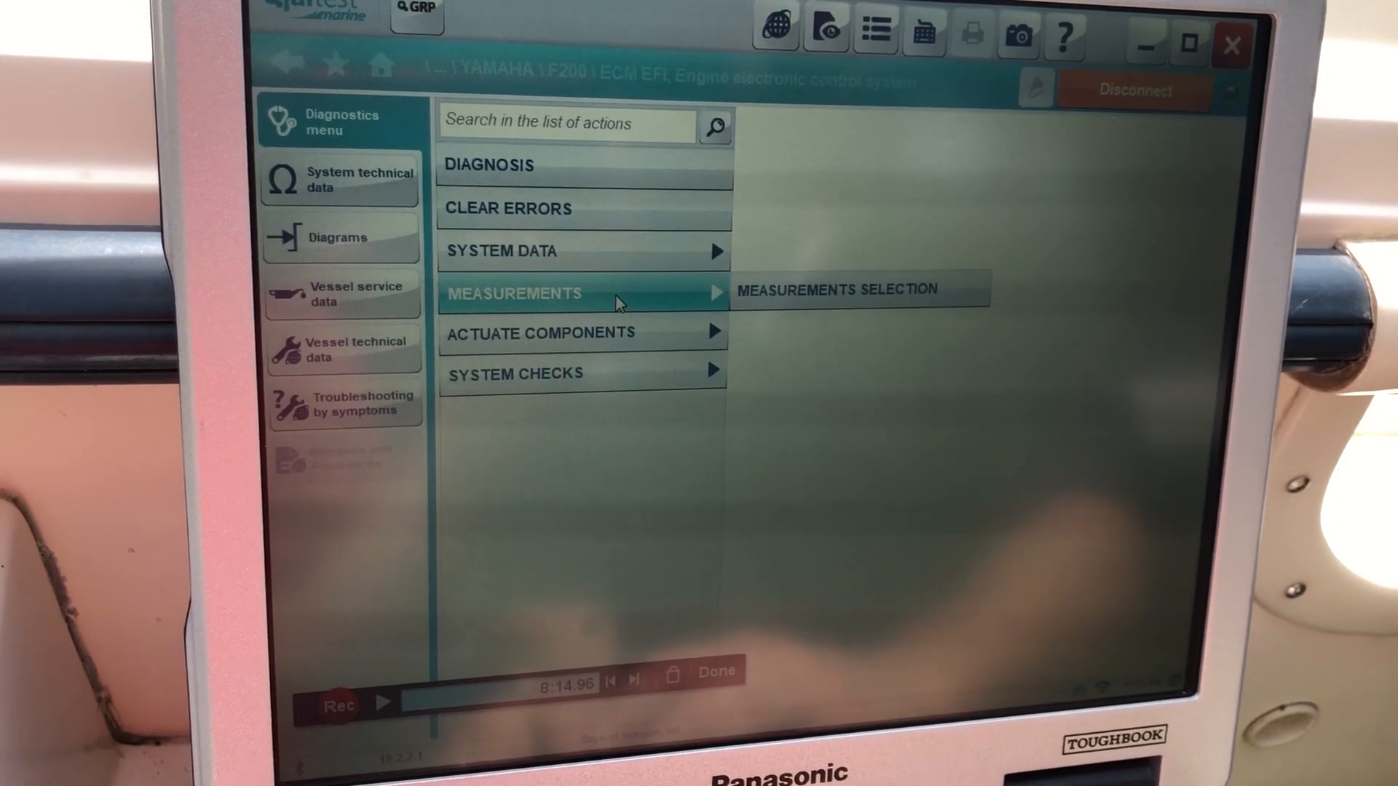
pyautogui.click(858, 288)
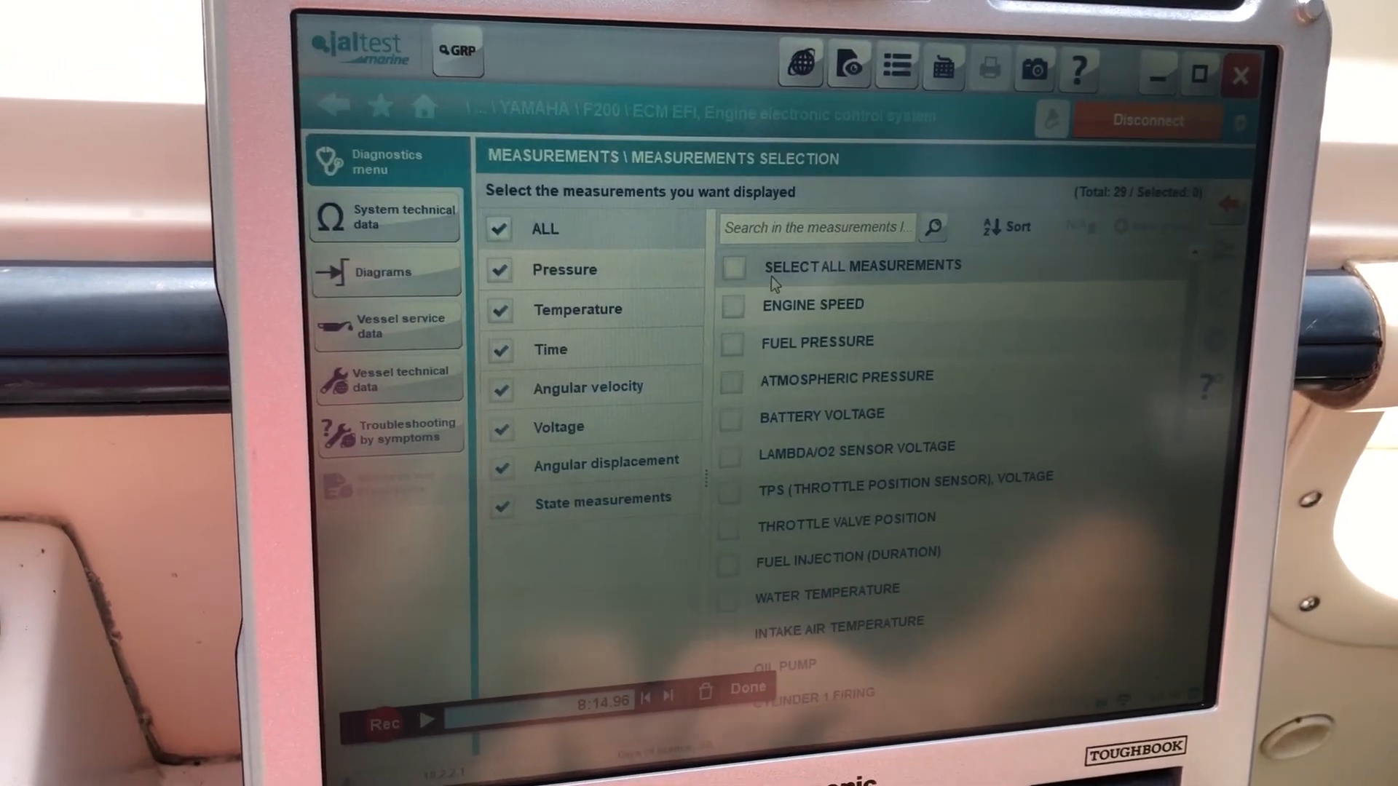
pyautogui.click(733, 266)
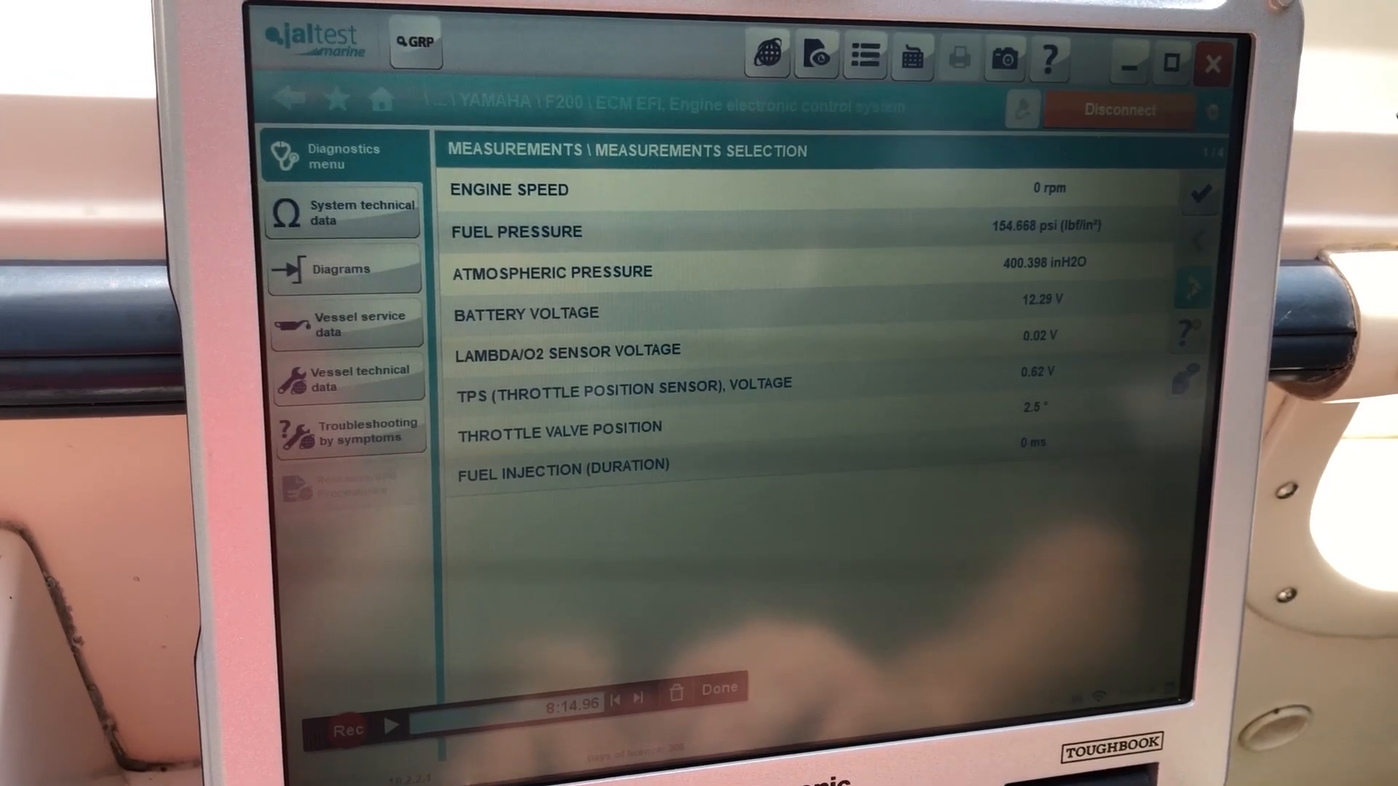
# Page through the live measurement values from engine speed to switch states.
pyautogui.click(1191, 287)
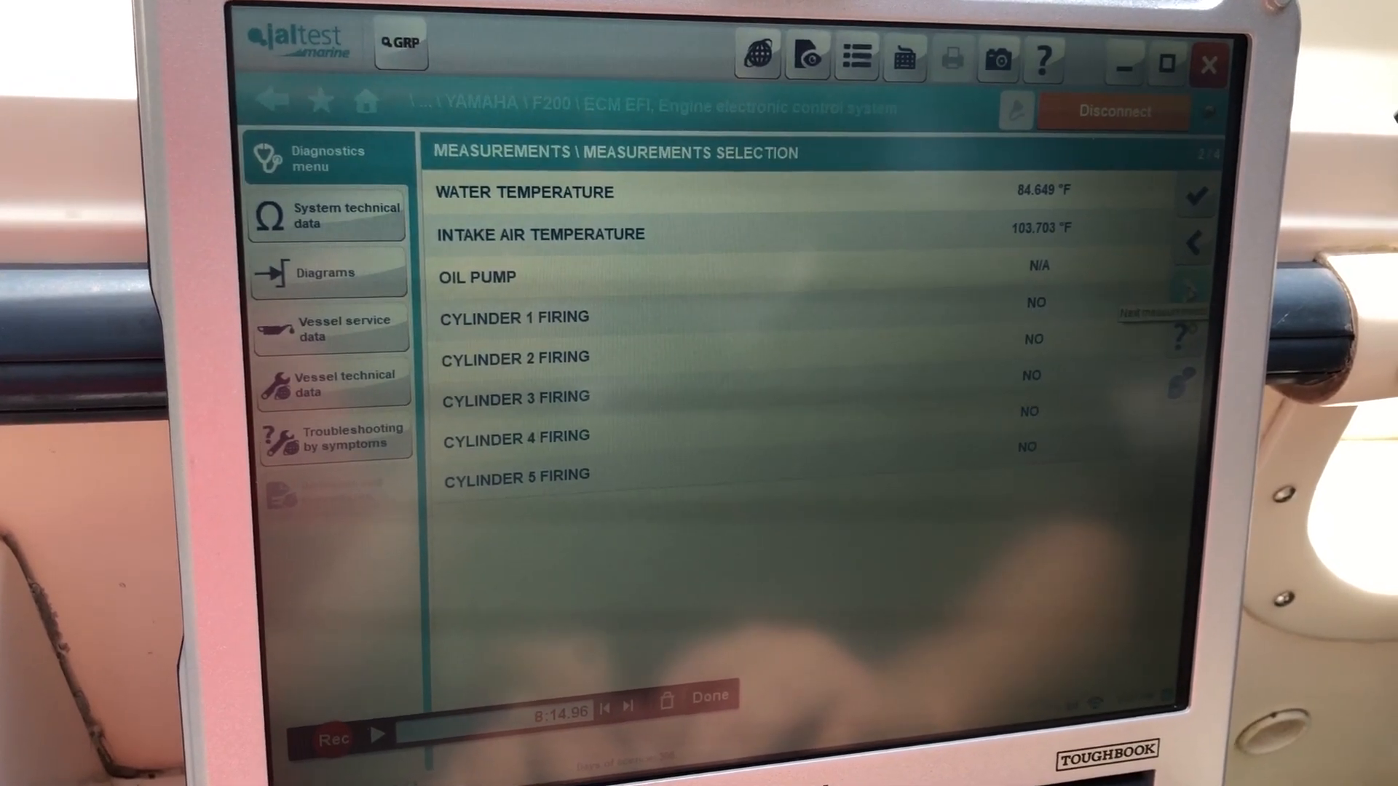
pyautogui.click(1191, 295)
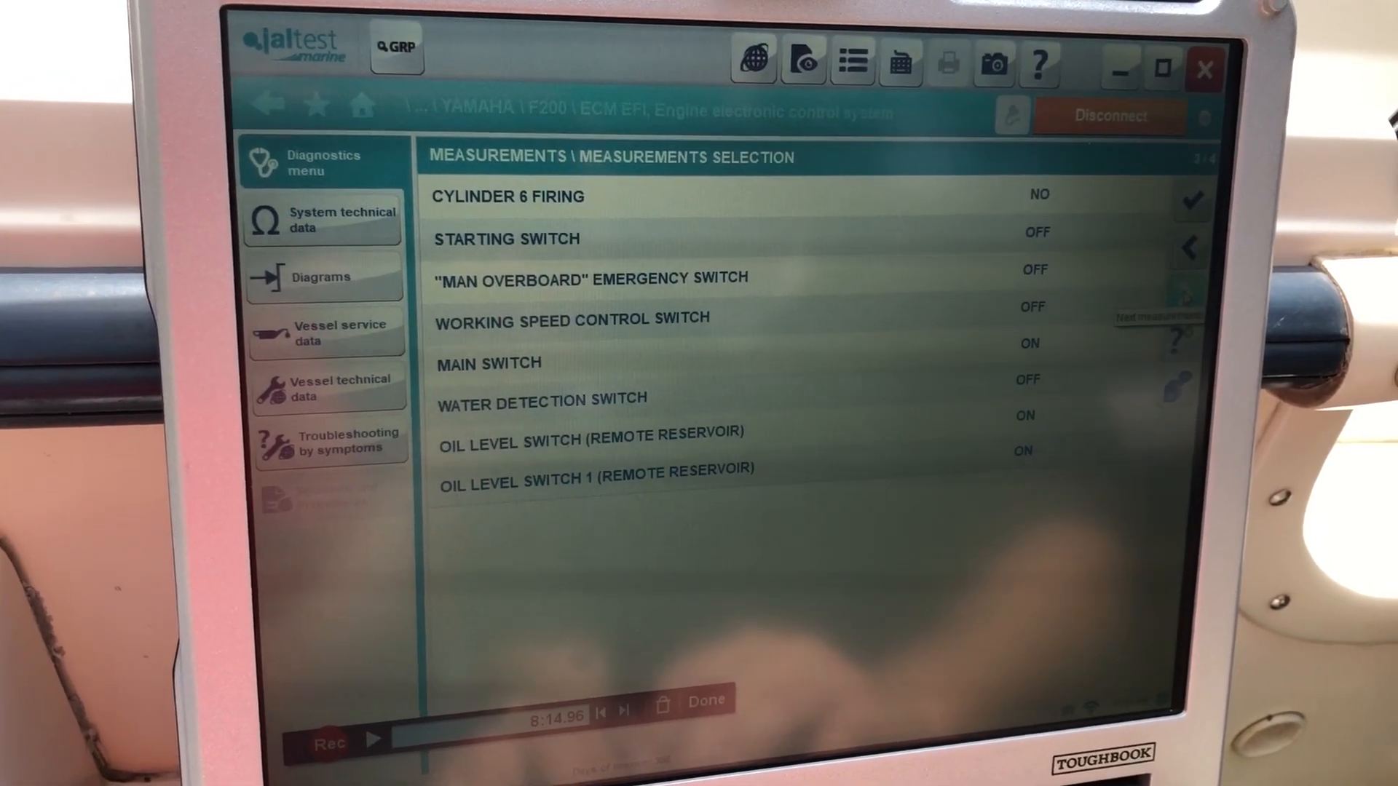
pyautogui.click(1189, 247)
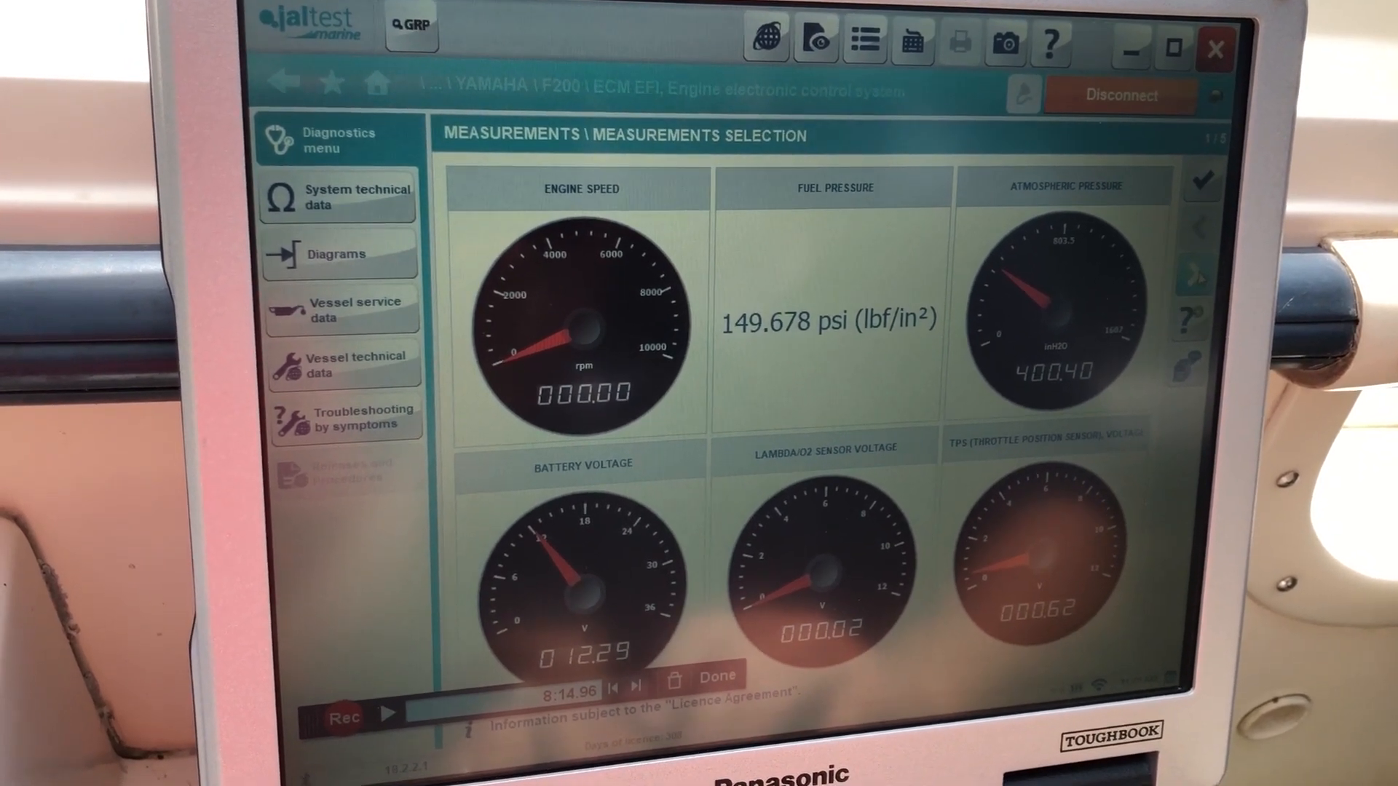
# View switch states as indicators and reopen the measurements selection with all 29 kept checked.
pyautogui.click(1182, 236)
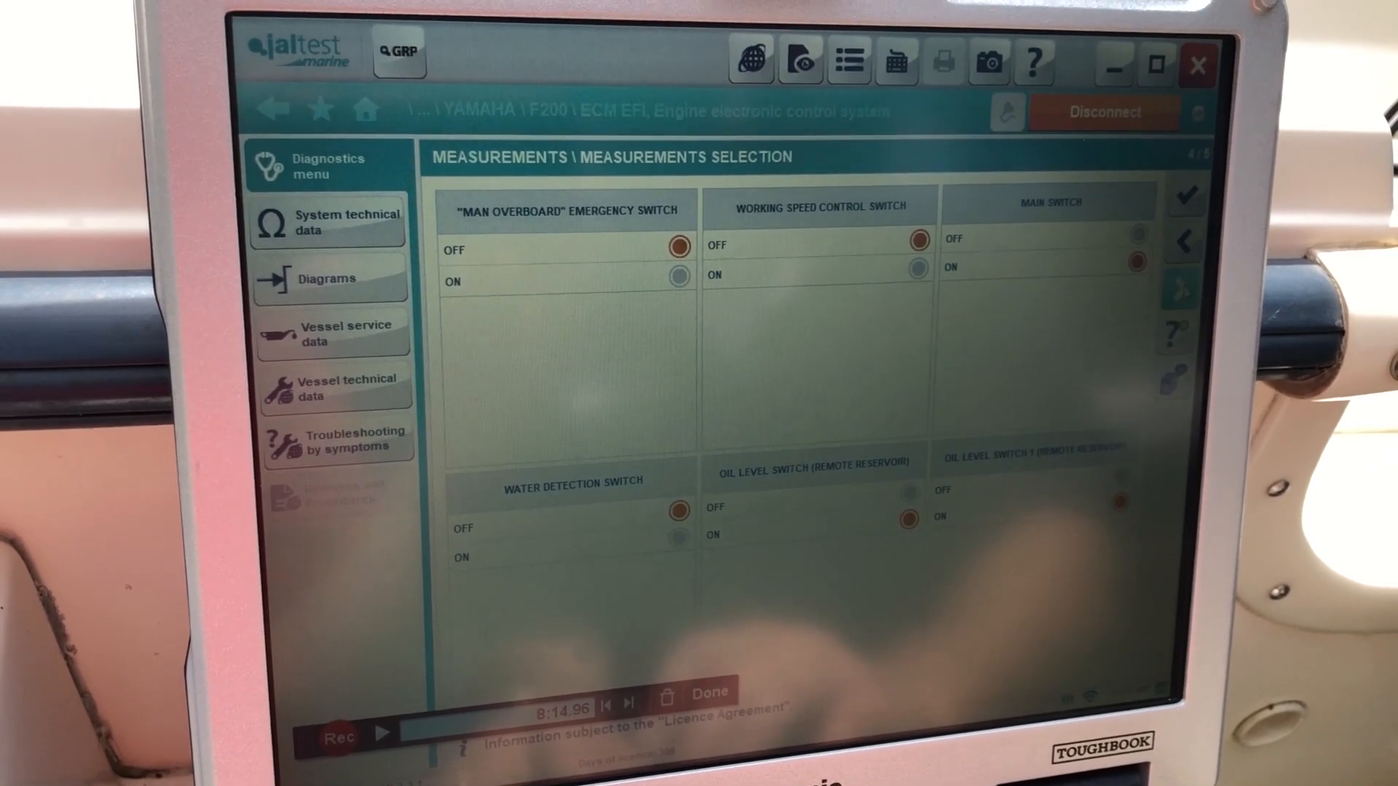
pyautogui.click(1179, 279)
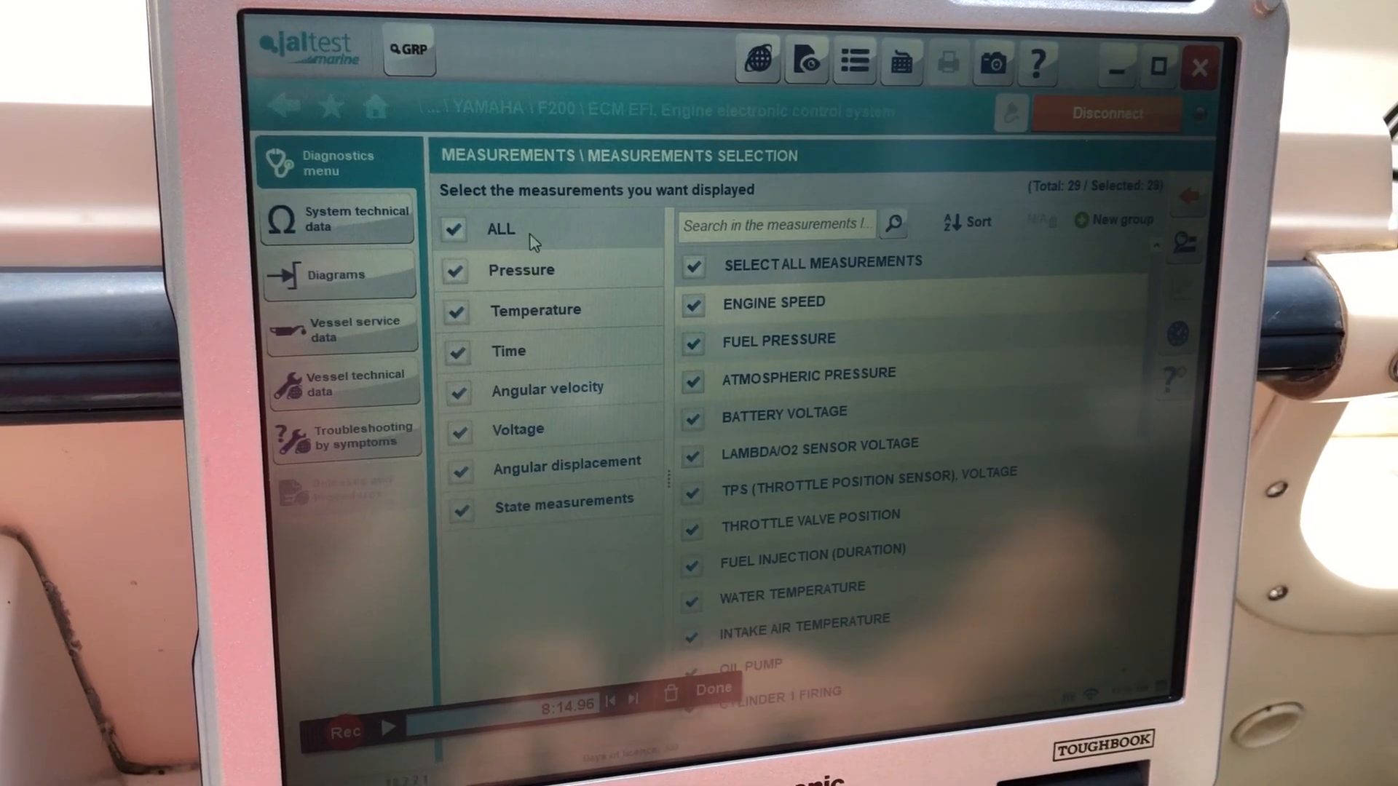
pyautogui.click(301, 107)
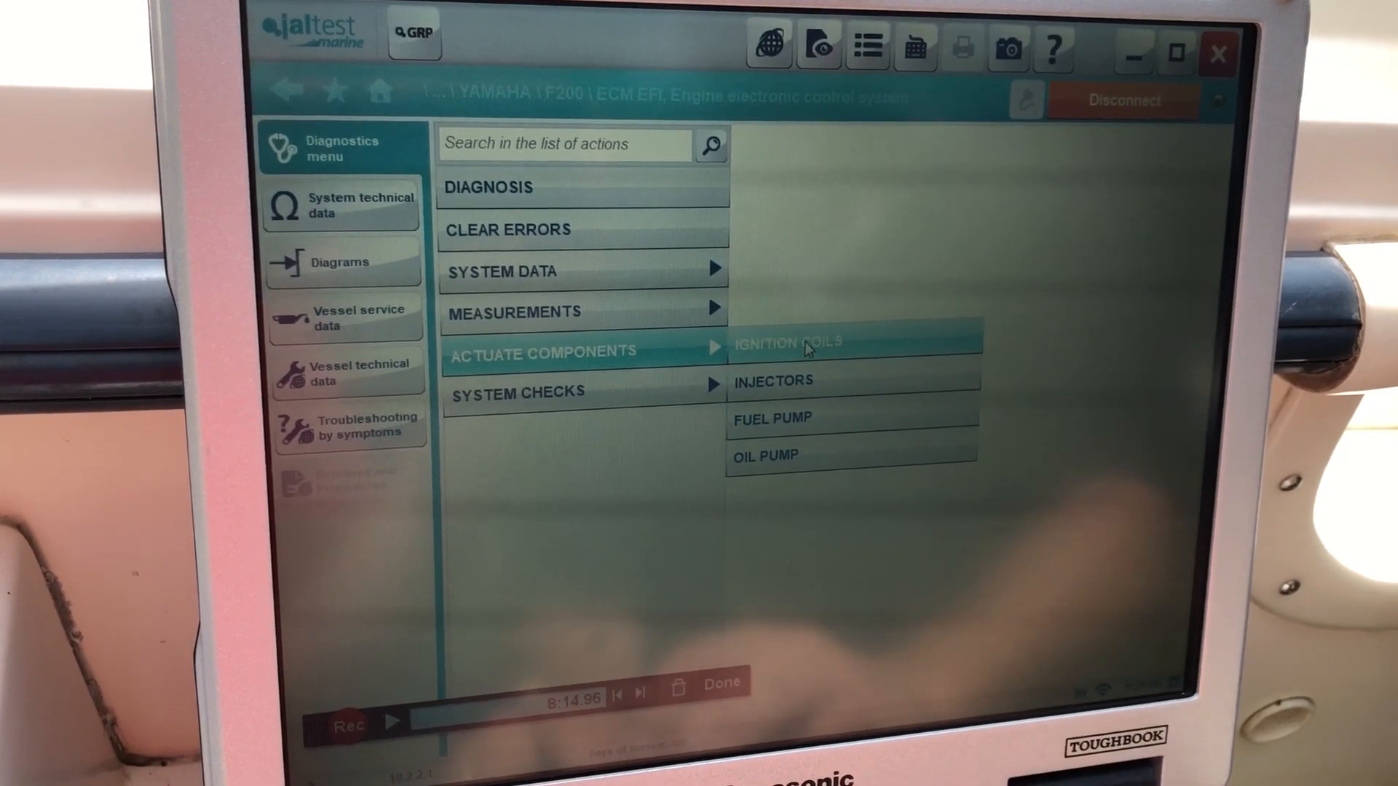
# Start the ignition coils actuation test and accept its spark-test warning, reaching coils 1–6.
pyautogui.click(788, 343)
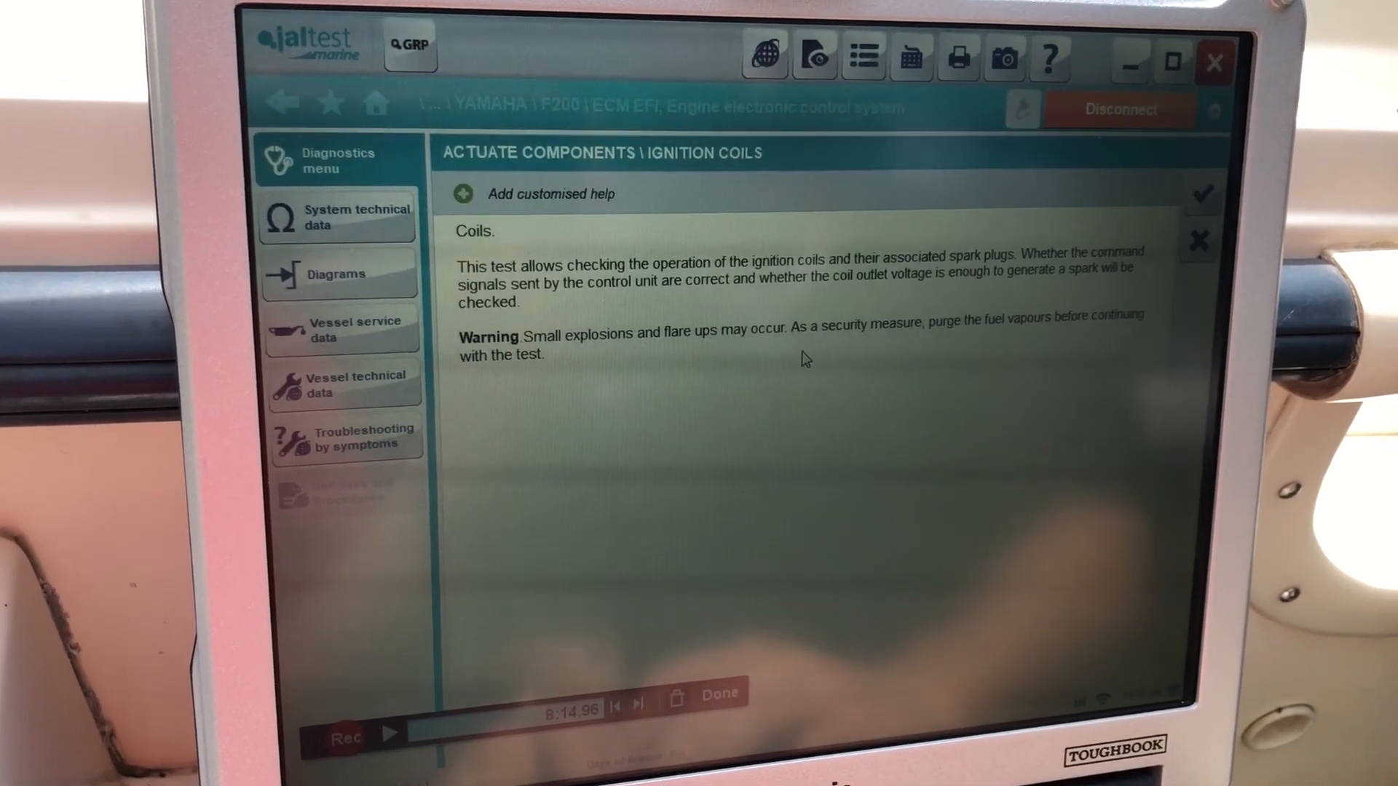
pyautogui.click(1200, 193)
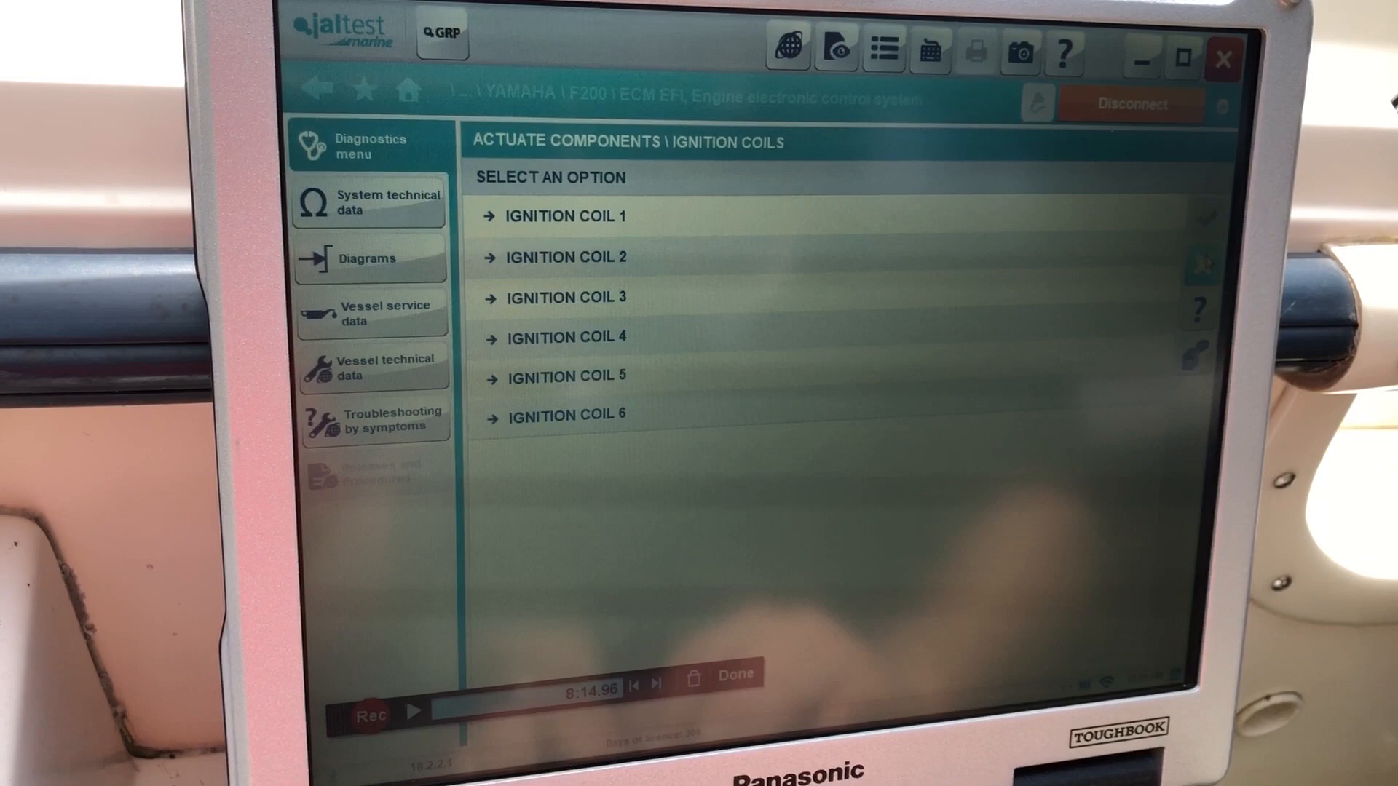
# Run the fuel pump actuation test to completion and decline displaying its saved graphs.
pyautogui.click(315, 88)
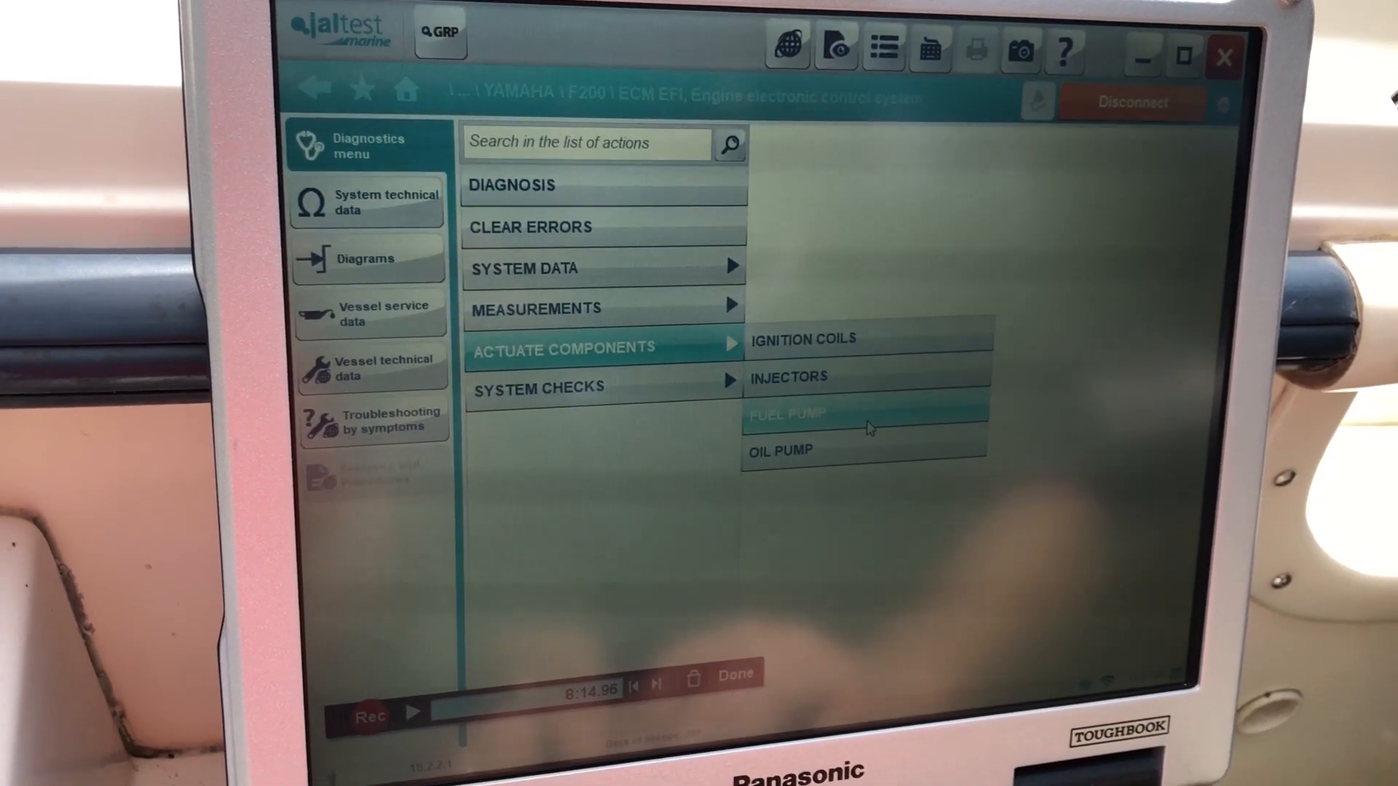
pyautogui.click(785, 414)
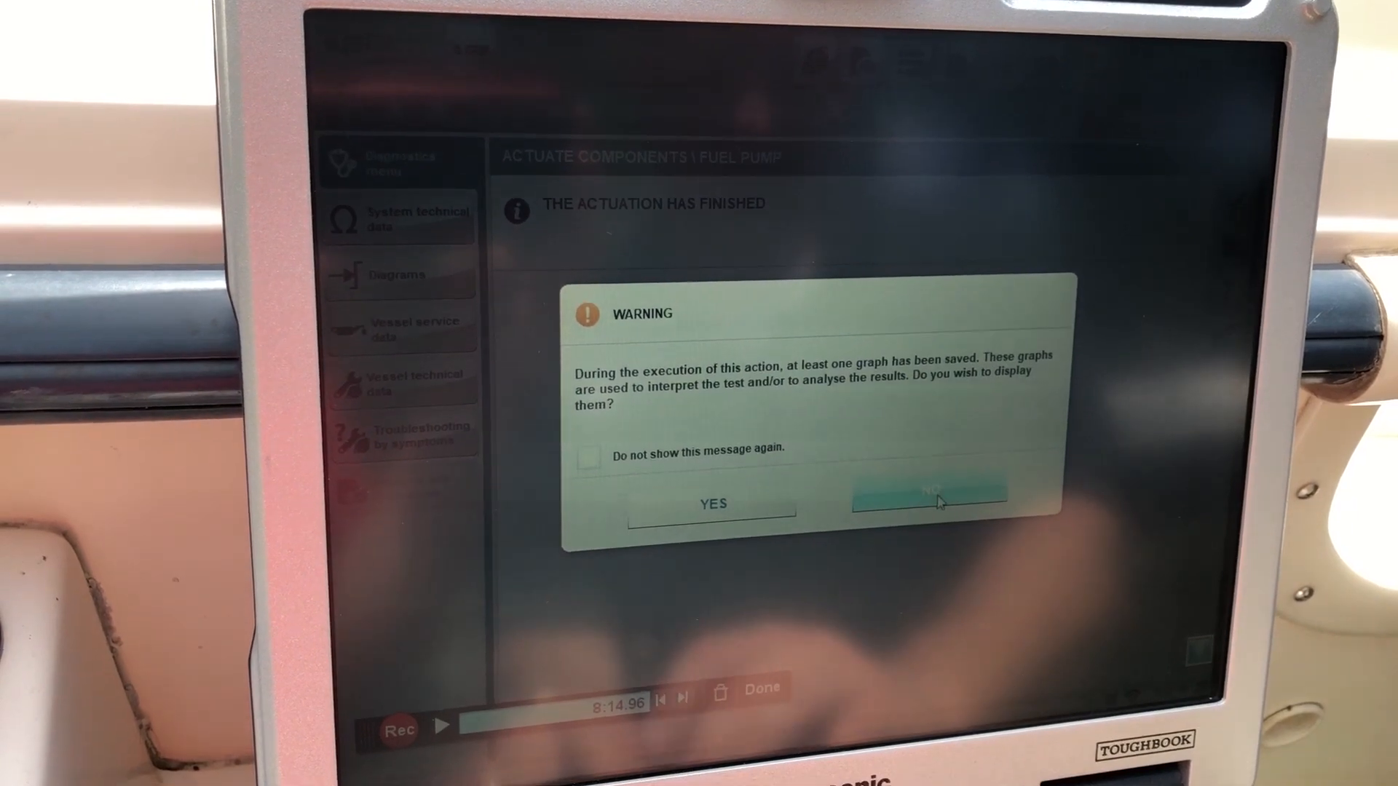
pyautogui.click(926, 499)
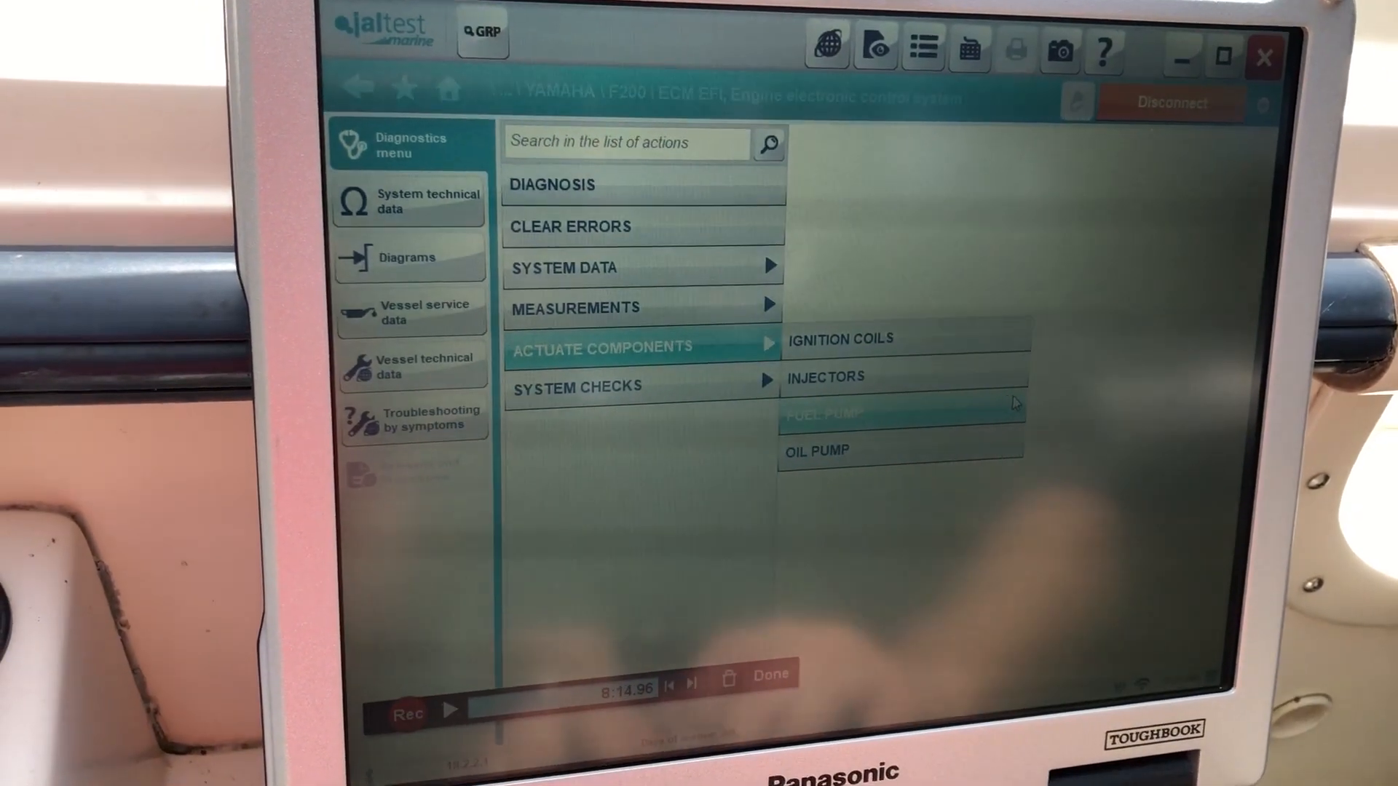
pyautogui.click(816, 451)
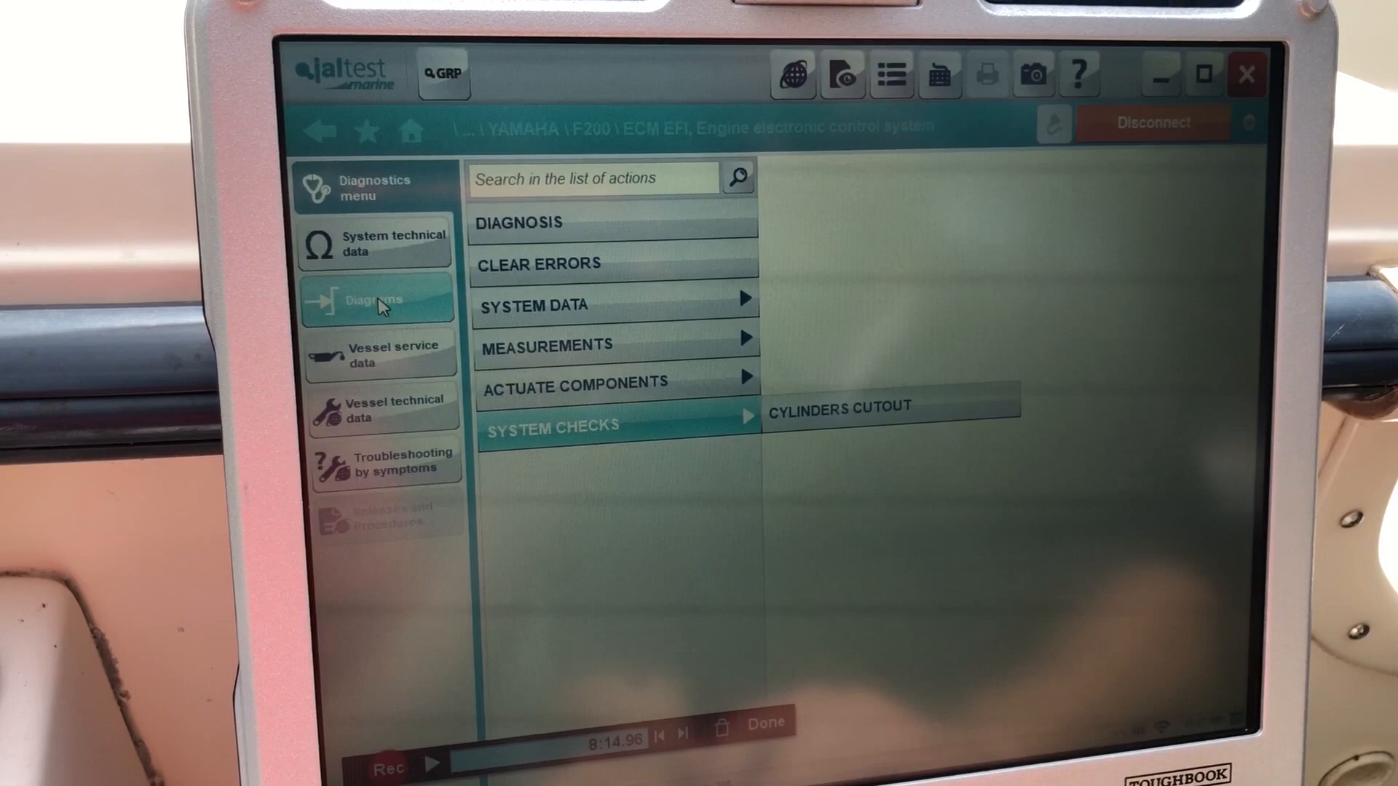
# Load the Yamaha F200 3.3L engine wiring diagram.
pyautogui.click(841, 408)
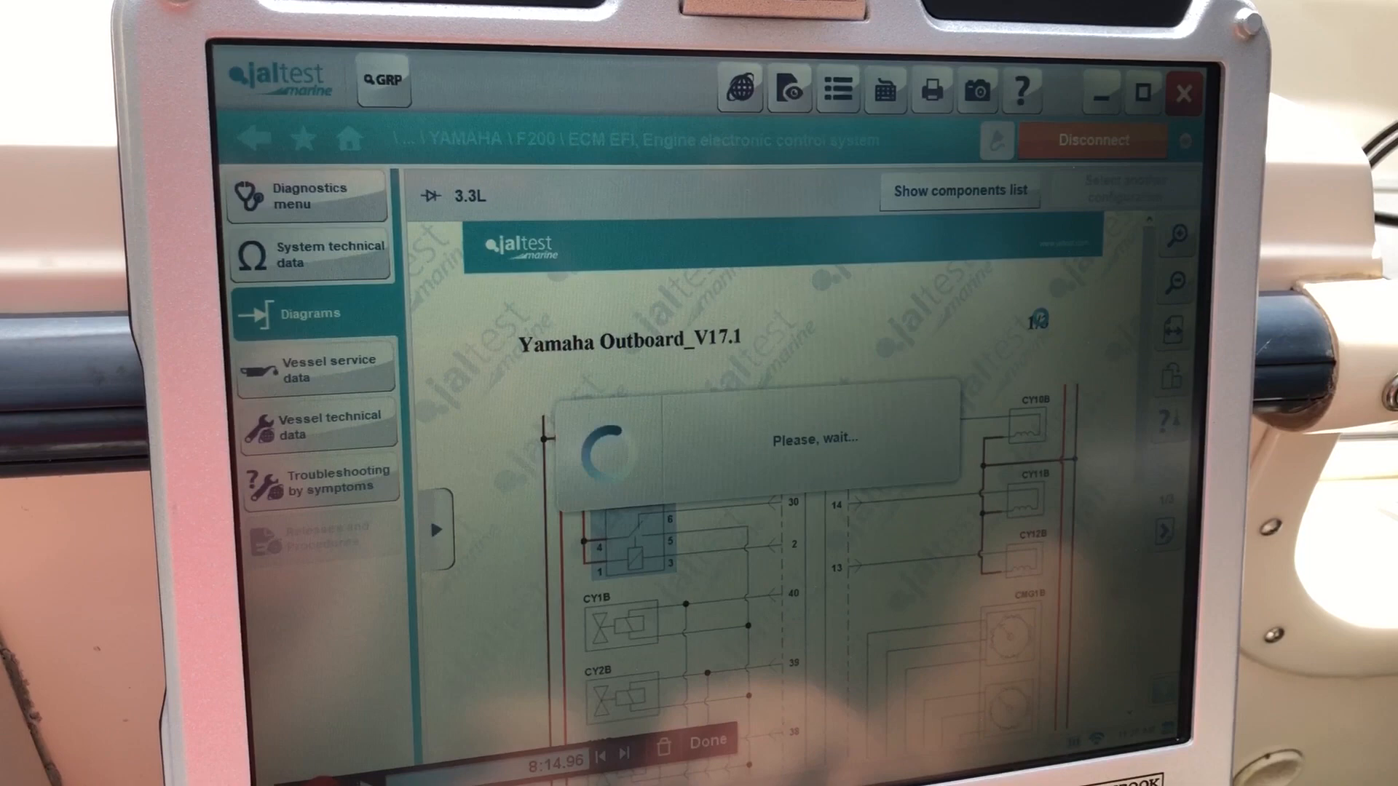
# Browse vessel service data: General intervals and the first maintenance service's engine compartment tasks.
pyautogui.click(317, 361)
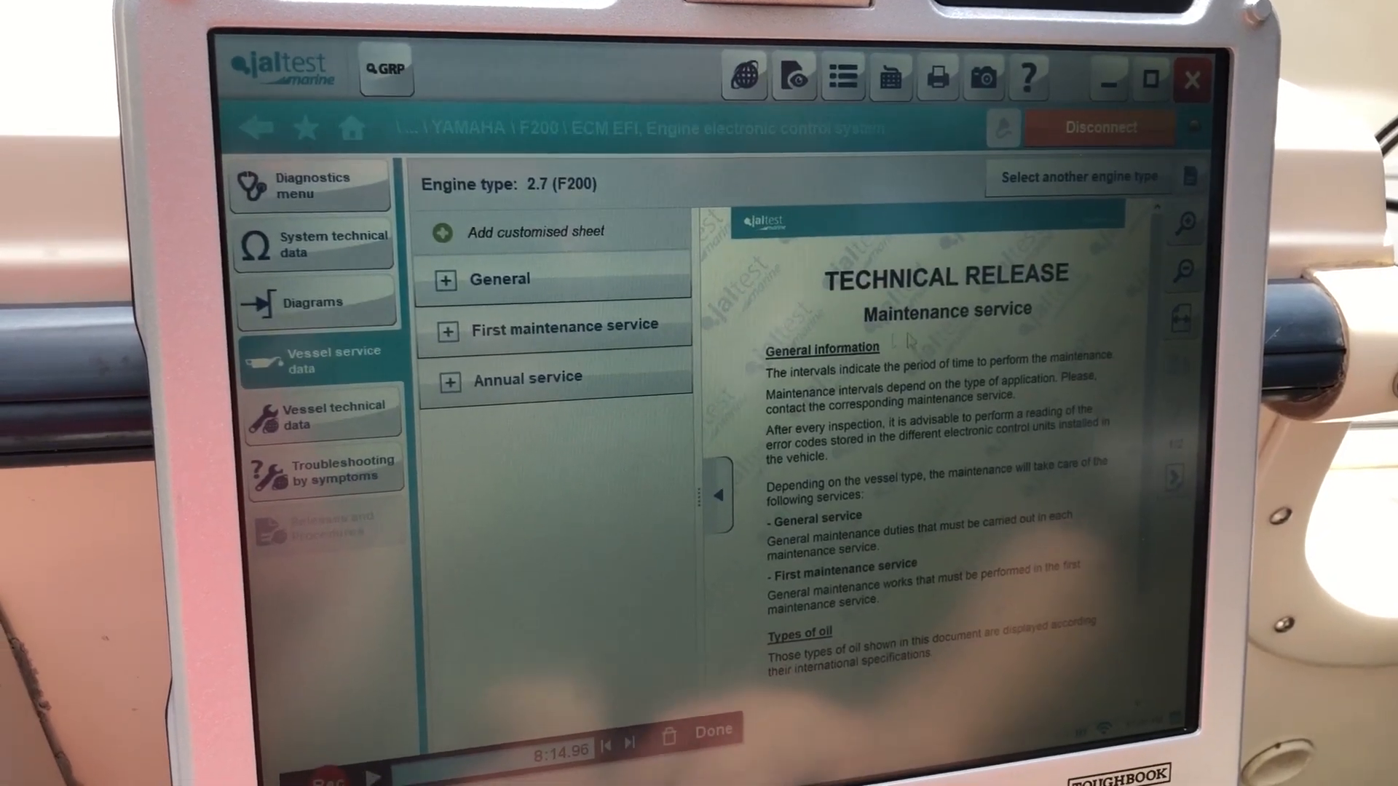
pyautogui.click(499, 278)
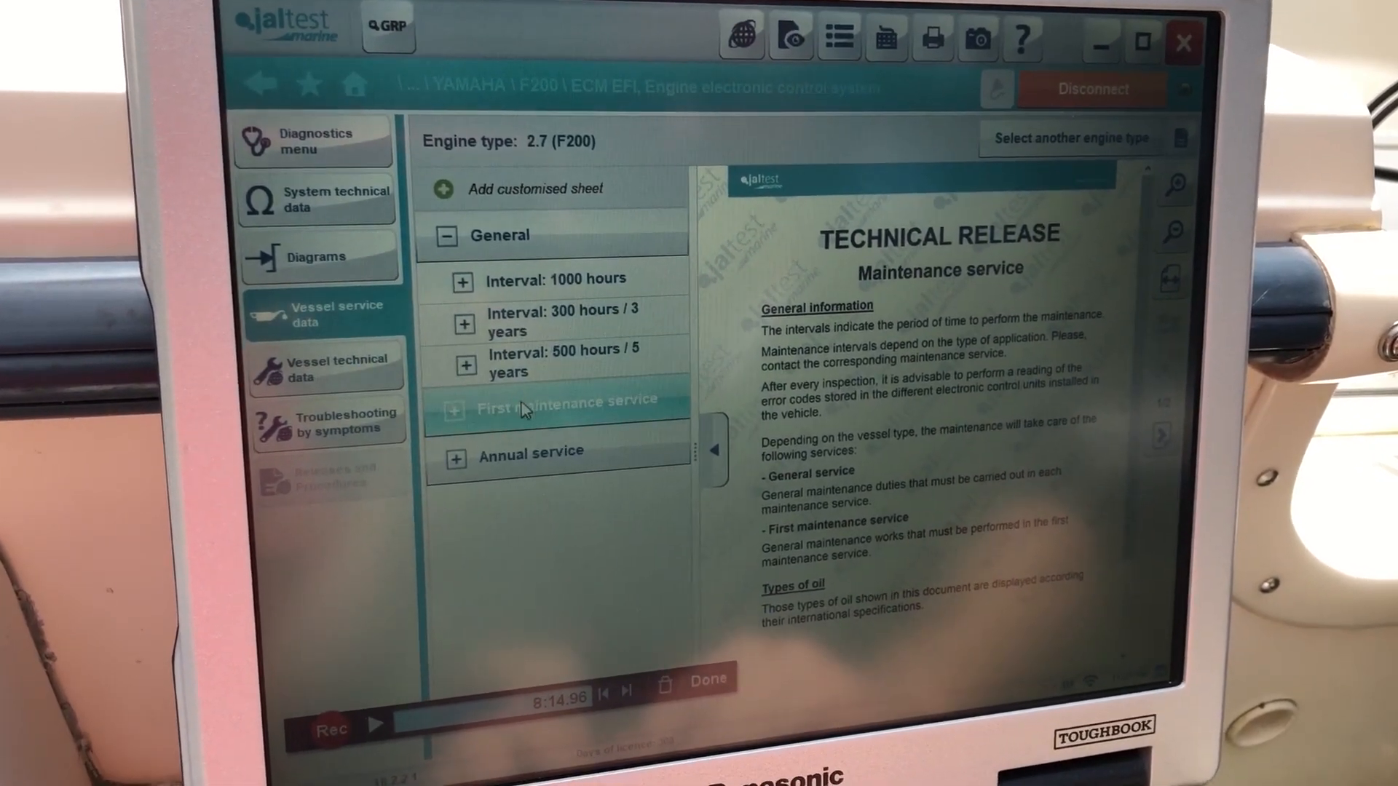
pyautogui.click(566, 400)
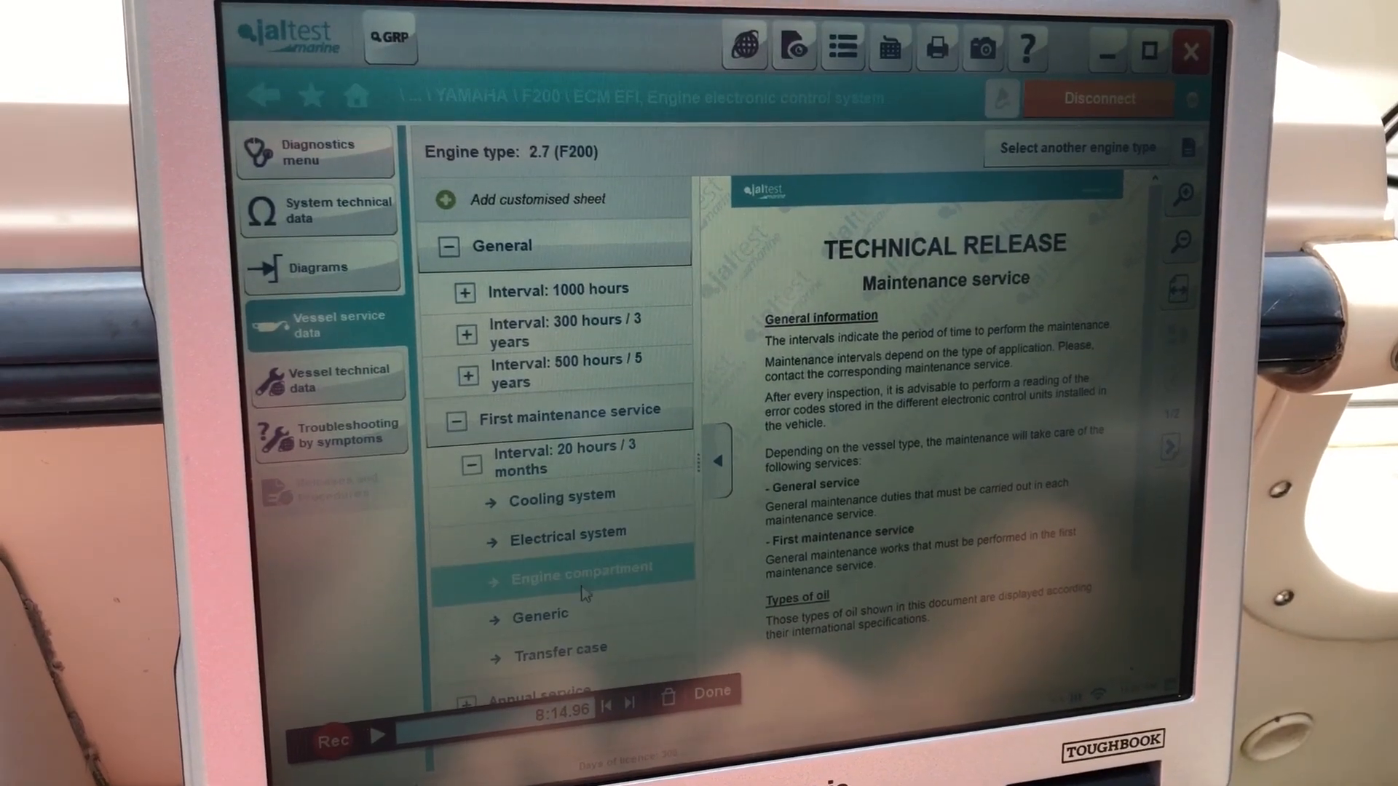
pyautogui.click(539, 615)
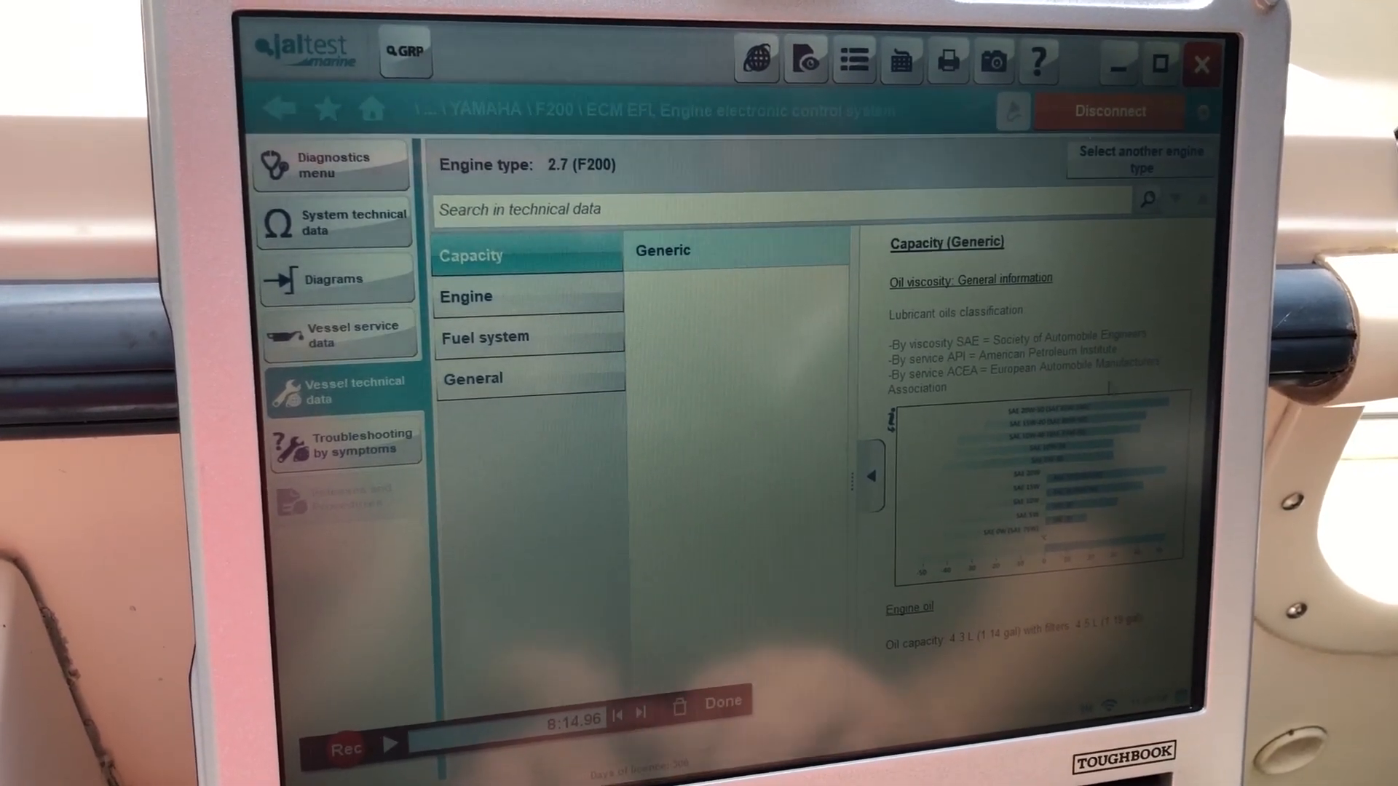
# Review the Engine and Fuel system technical data, then return to the diagnostic actions list.
pyautogui.click(476, 298)
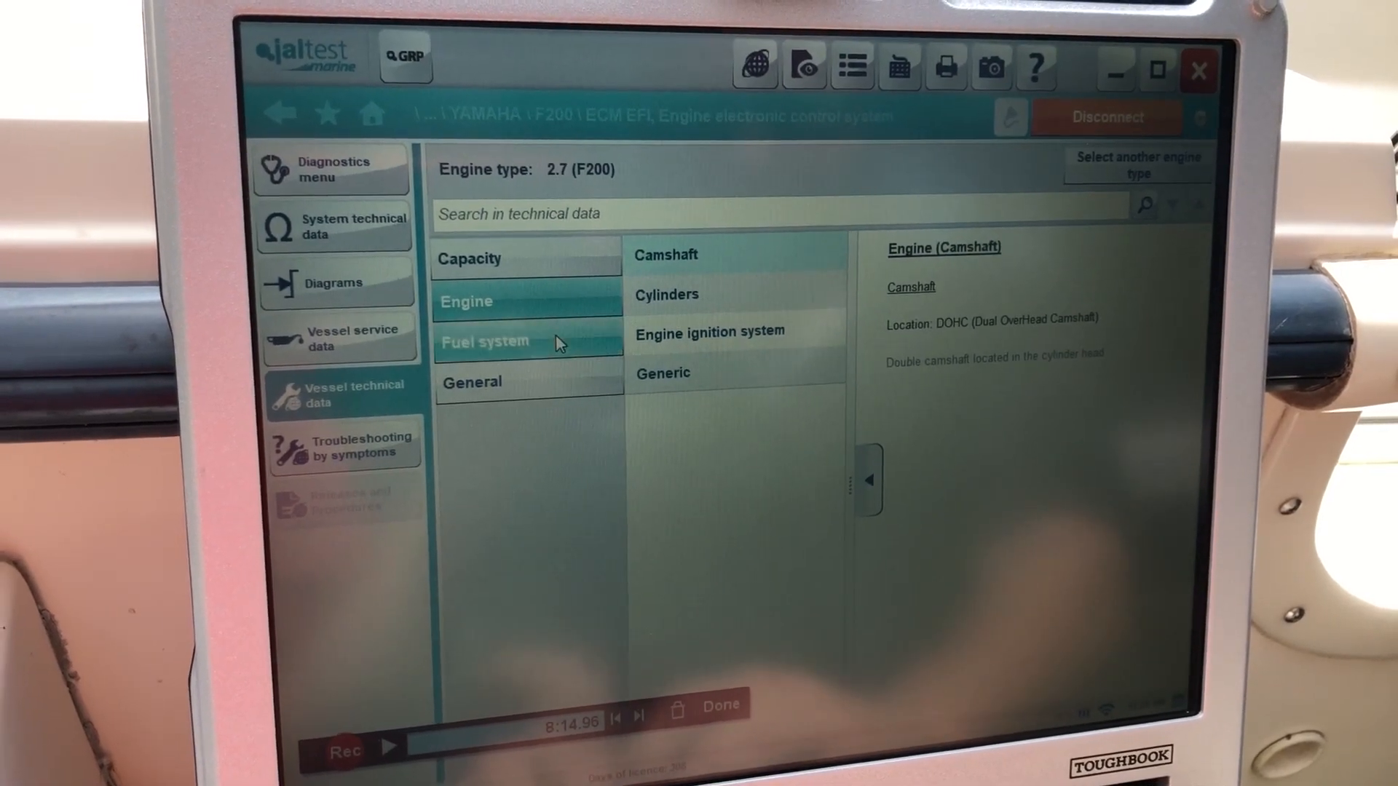
pyautogui.click(480, 388)
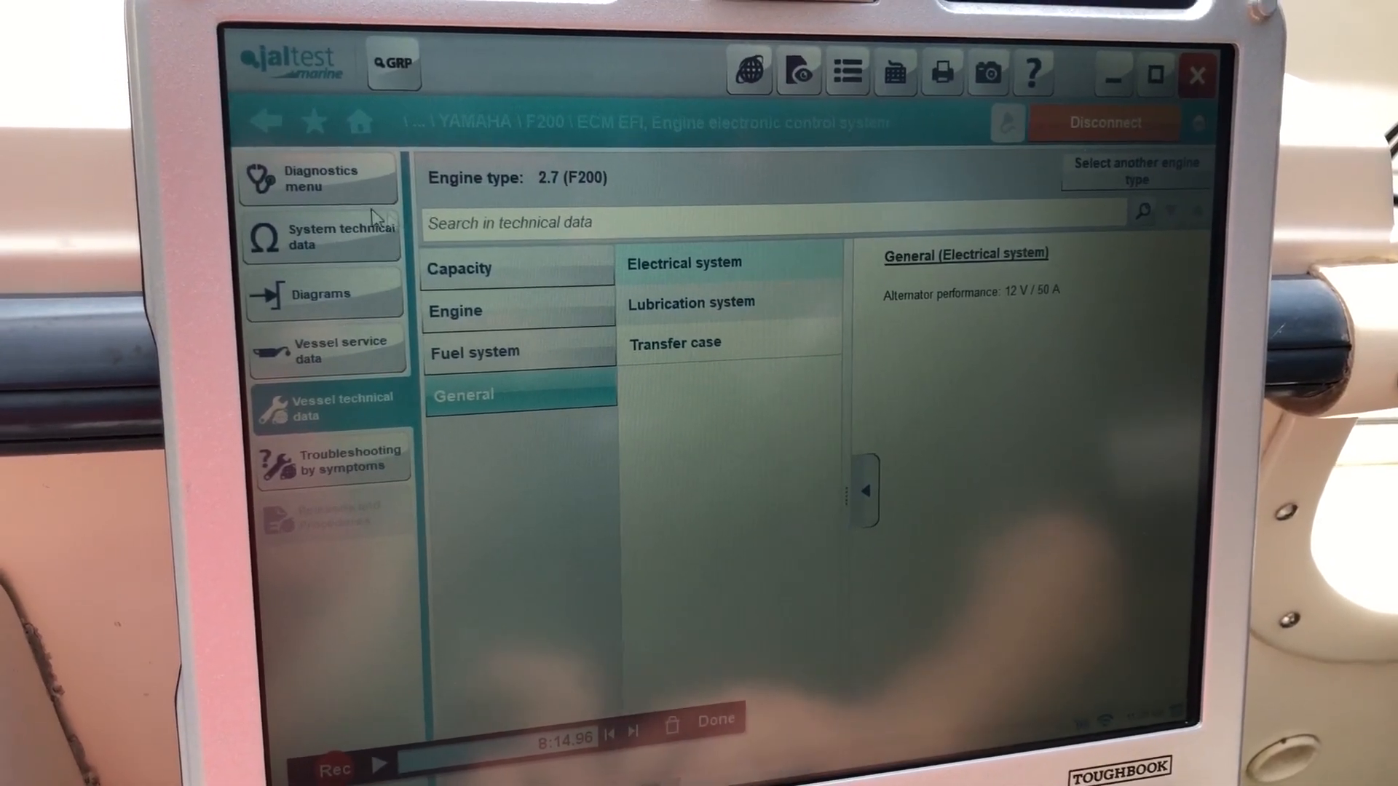
pyautogui.click(318, 176)
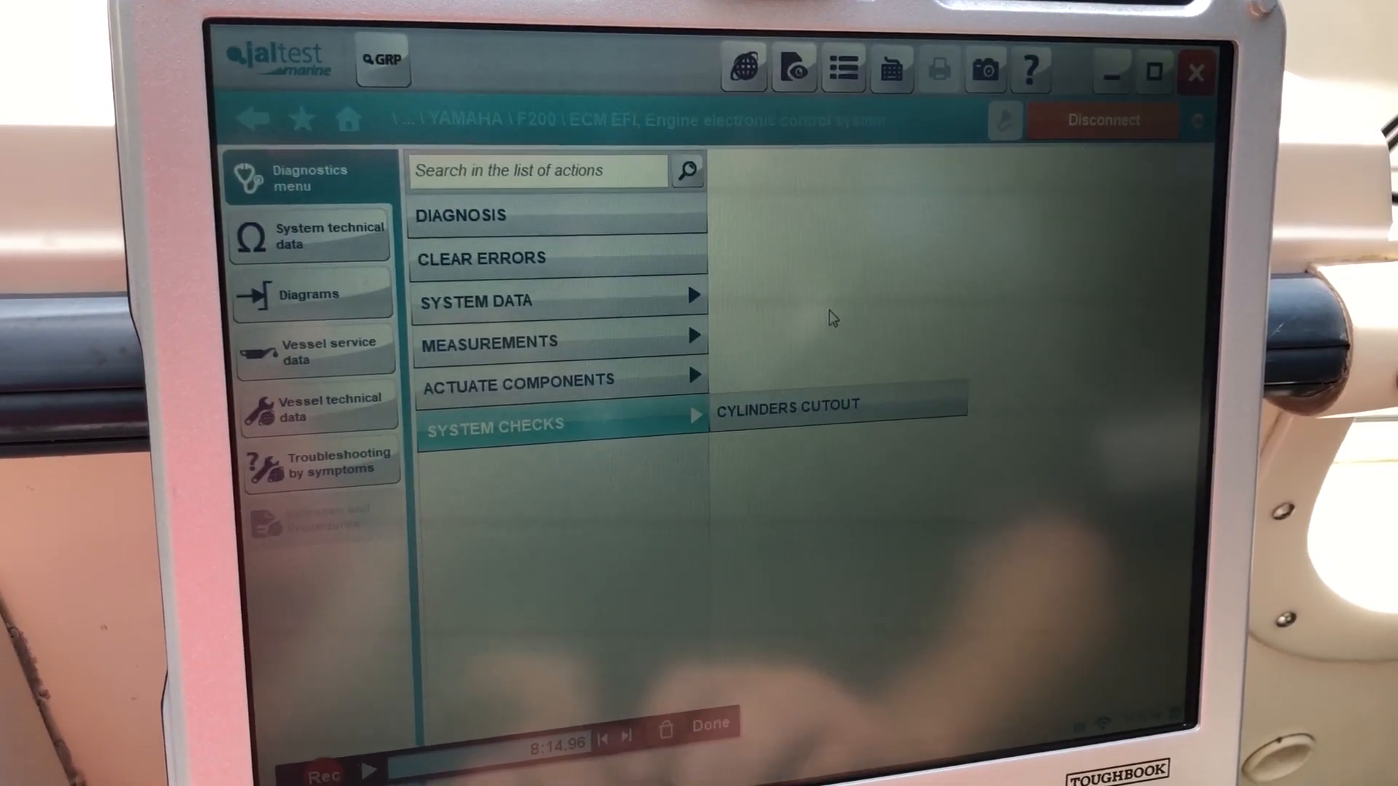